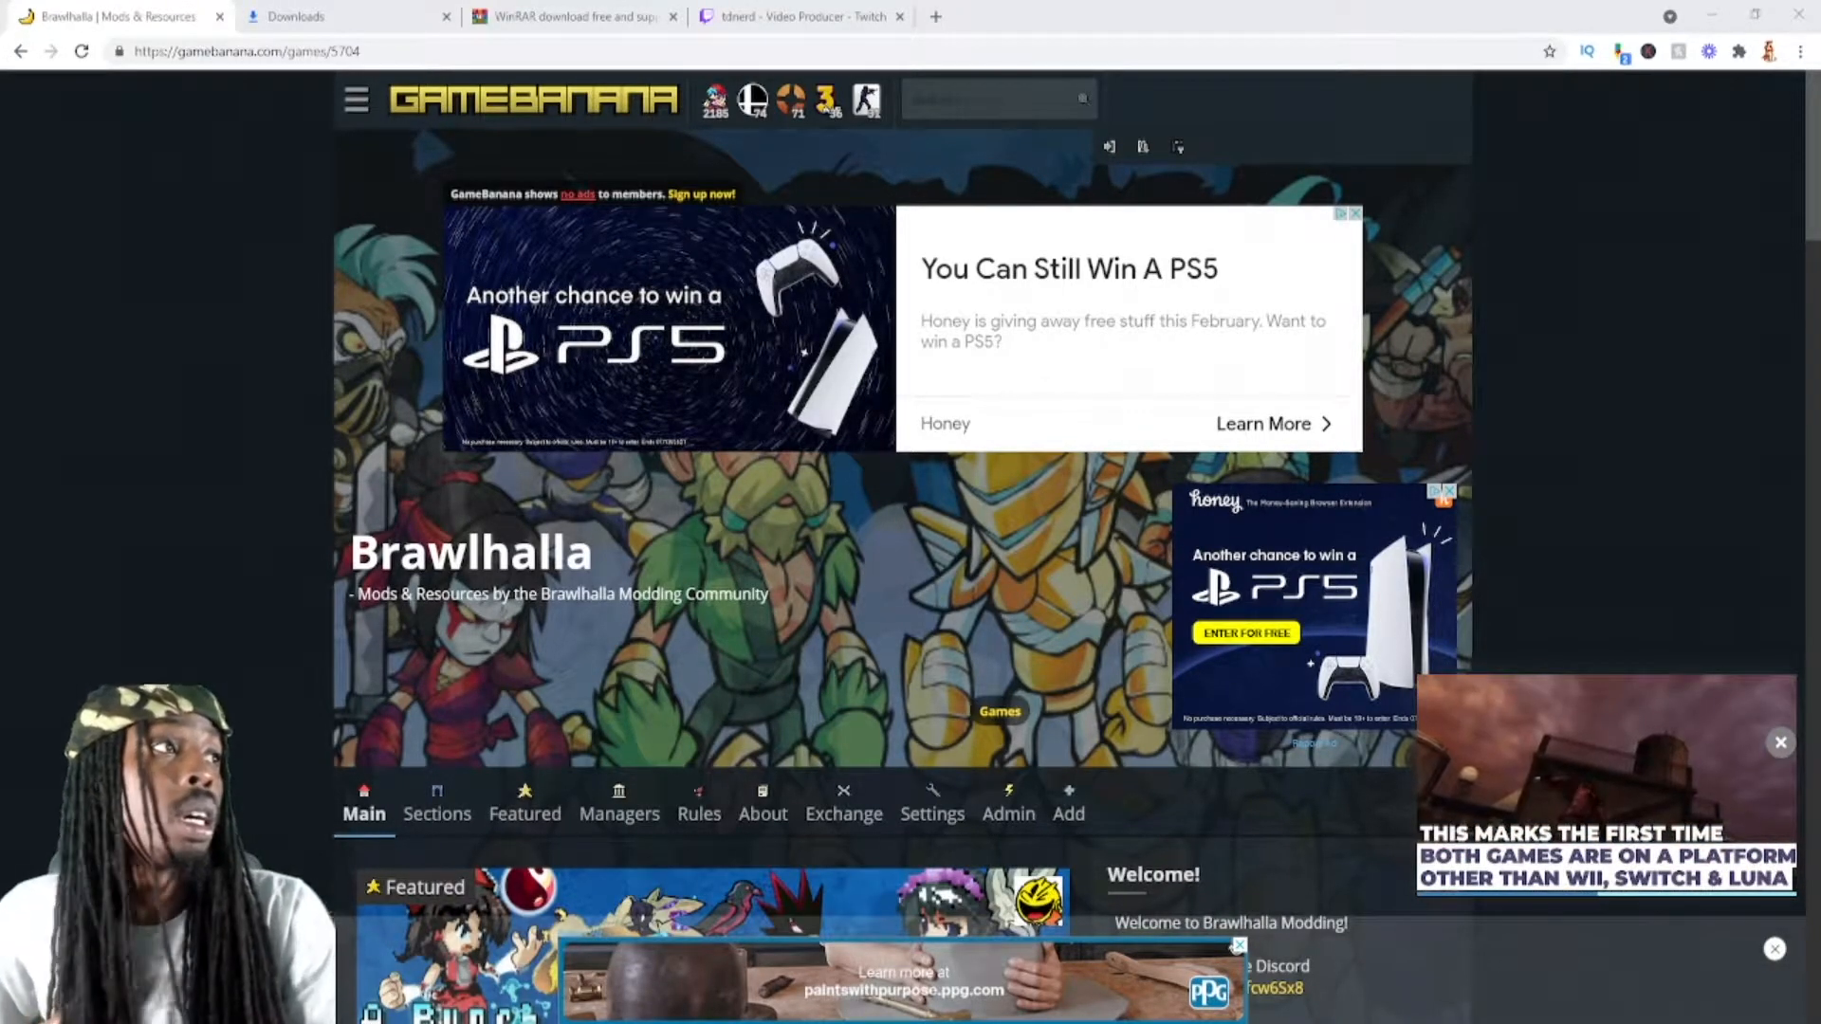
Scroll through GameBanana's Brawlhalla mods grid to find the New Pork City tile.
left_click(996, 96)
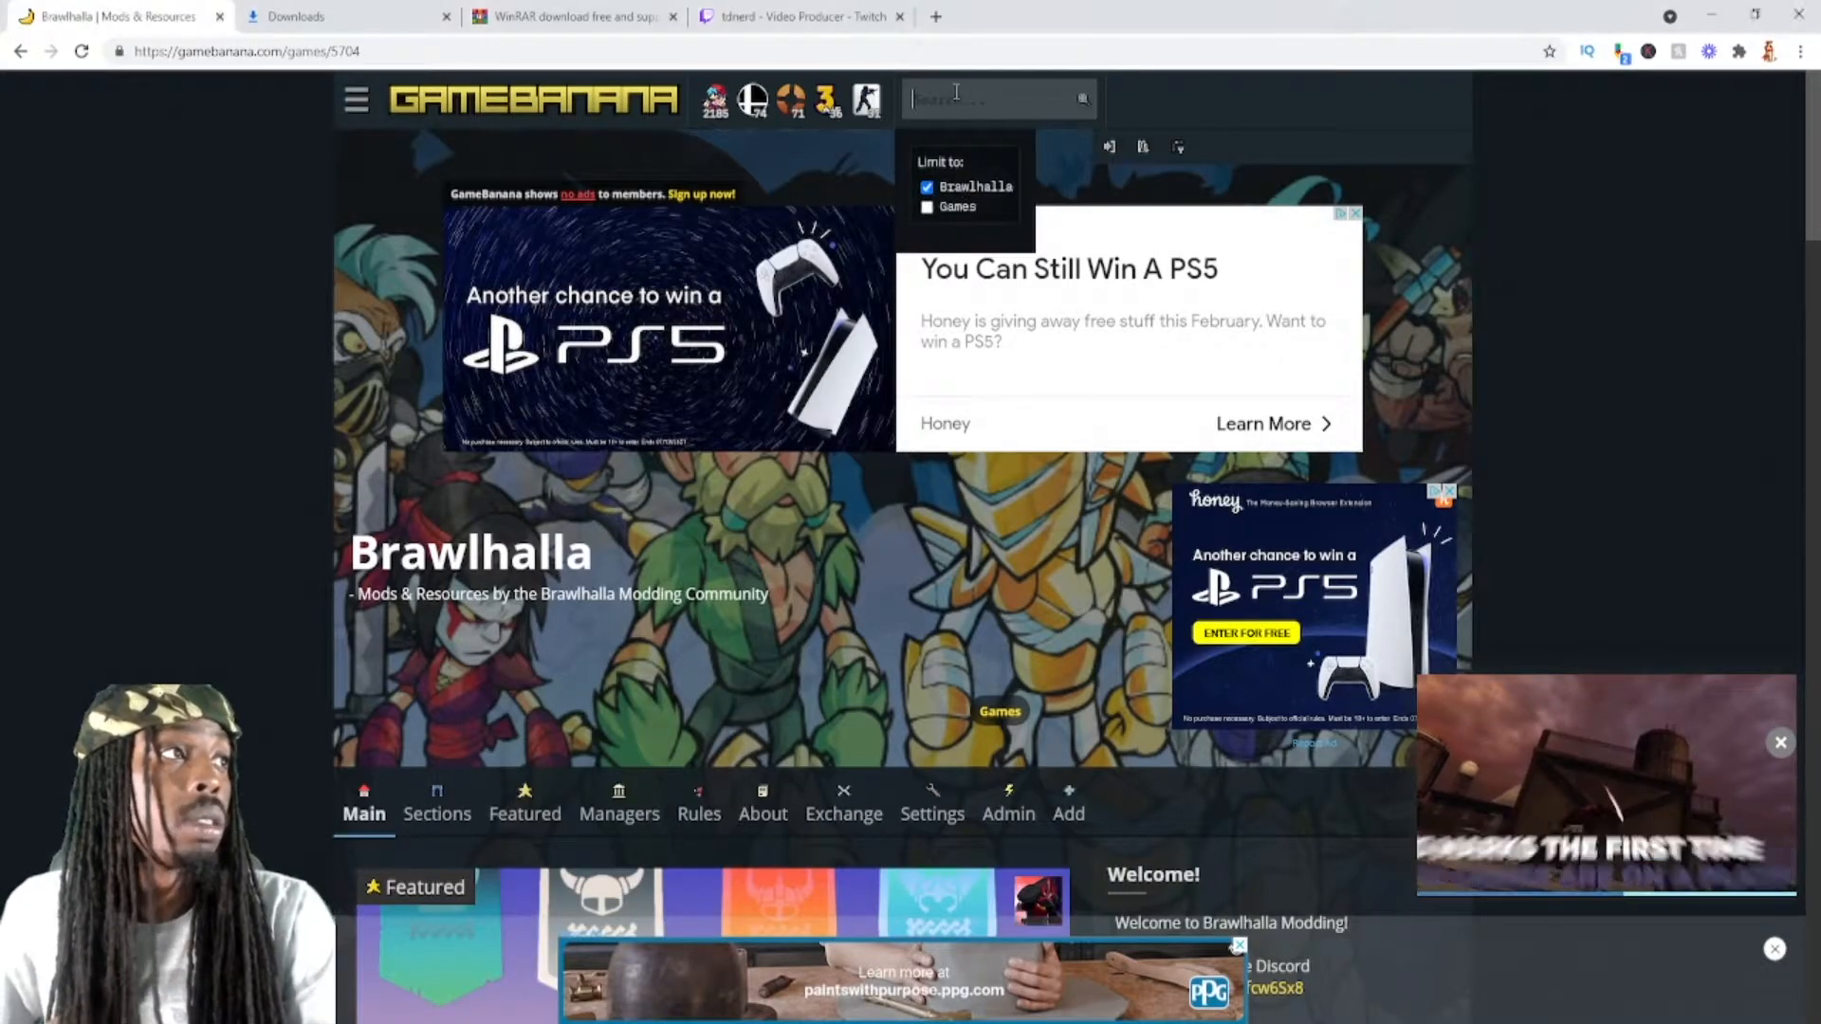
scroll("down", 3)
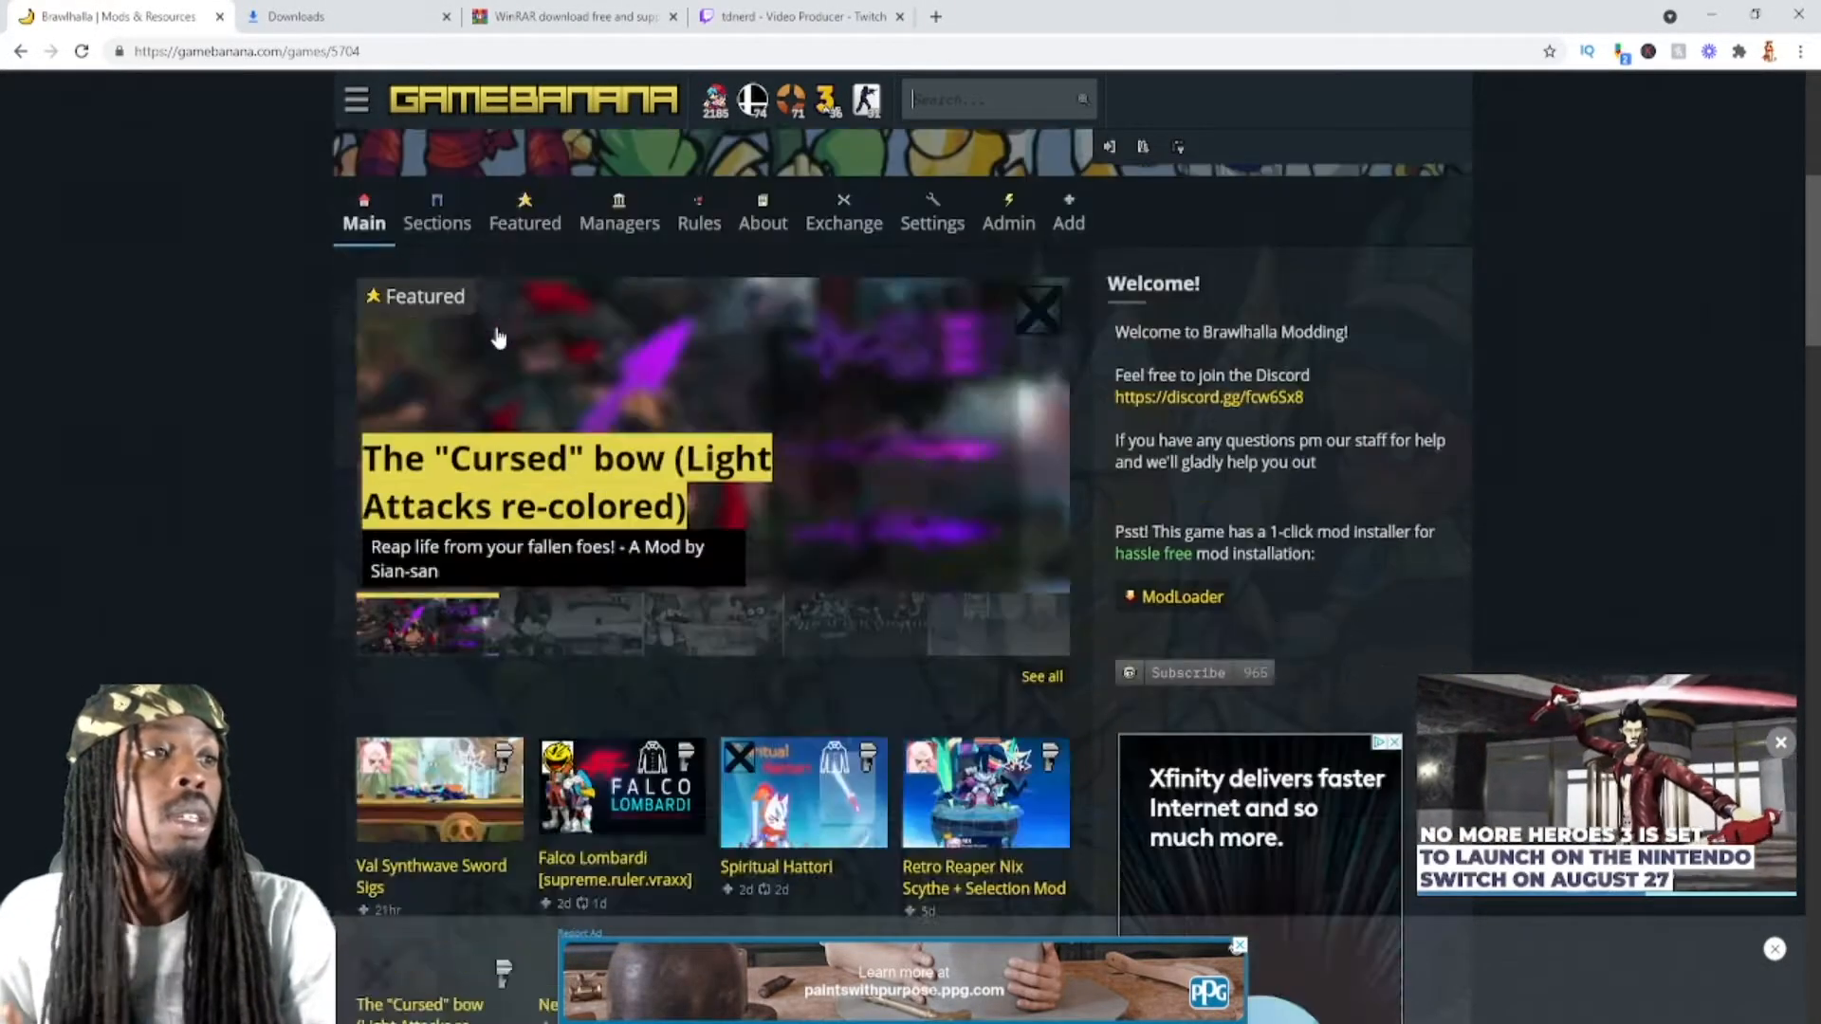
scroll("down", 3)
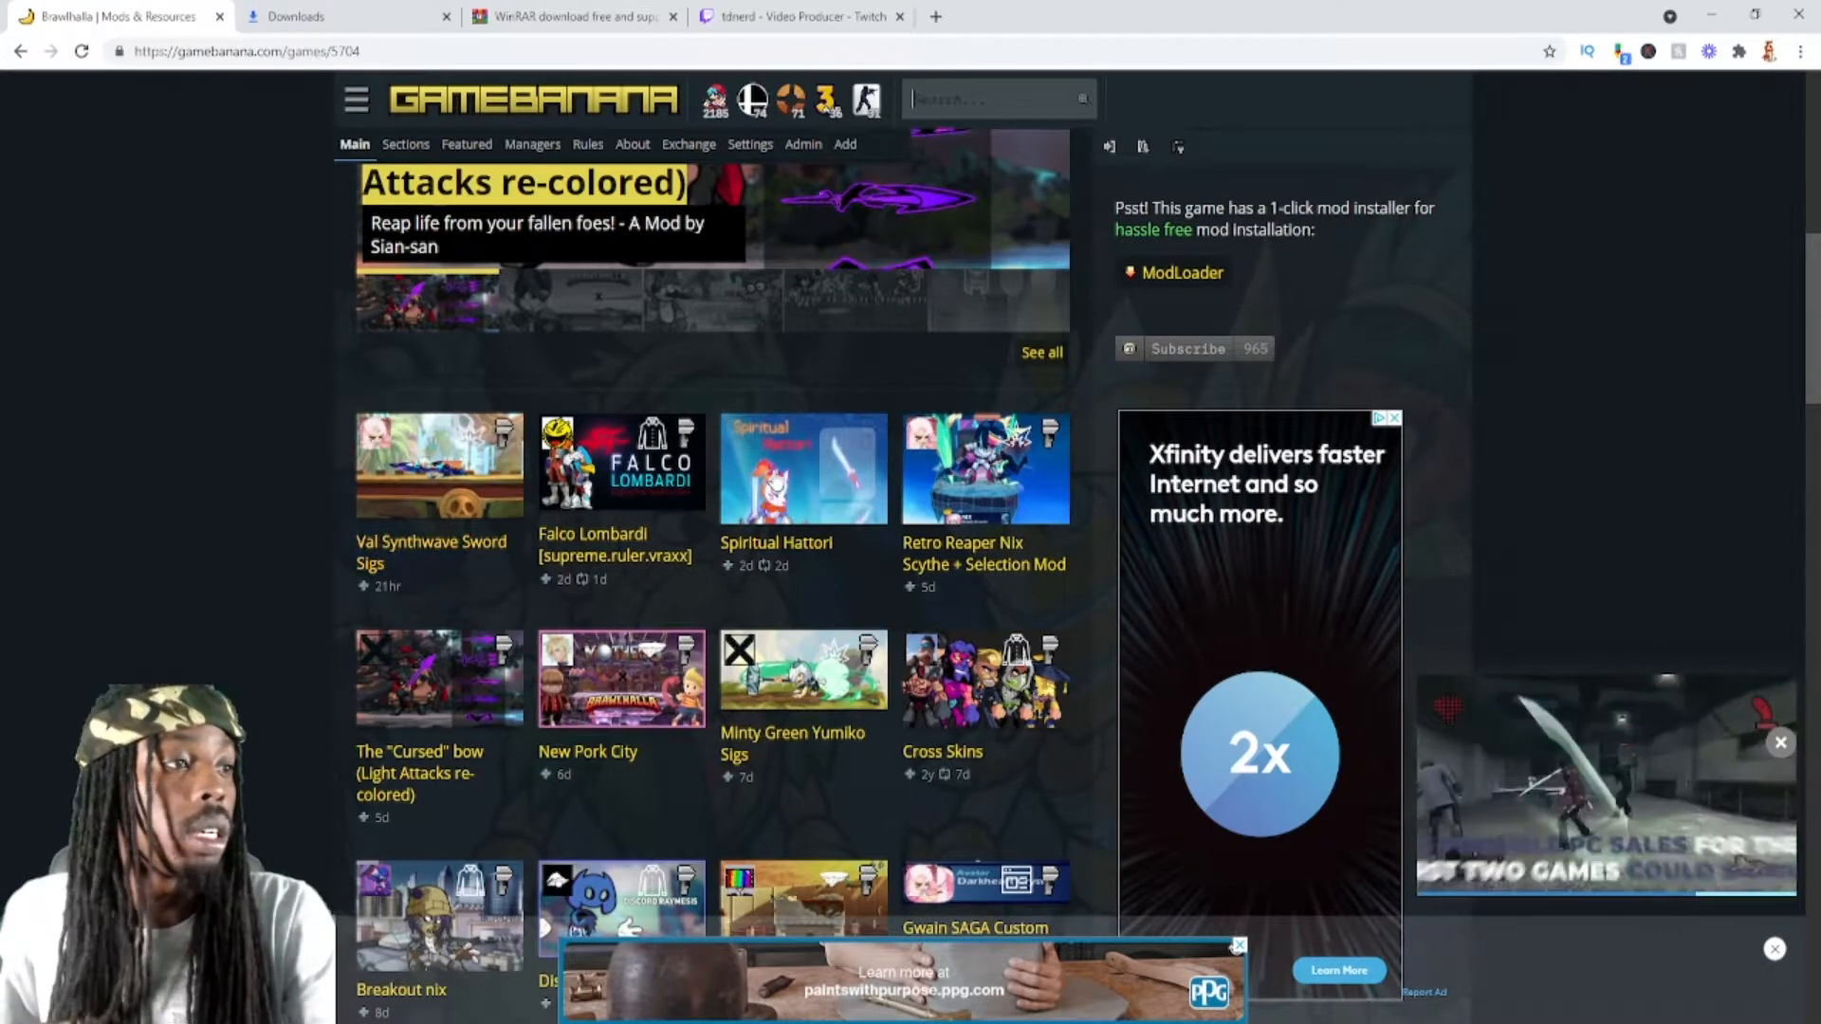
scroll("down", 3)
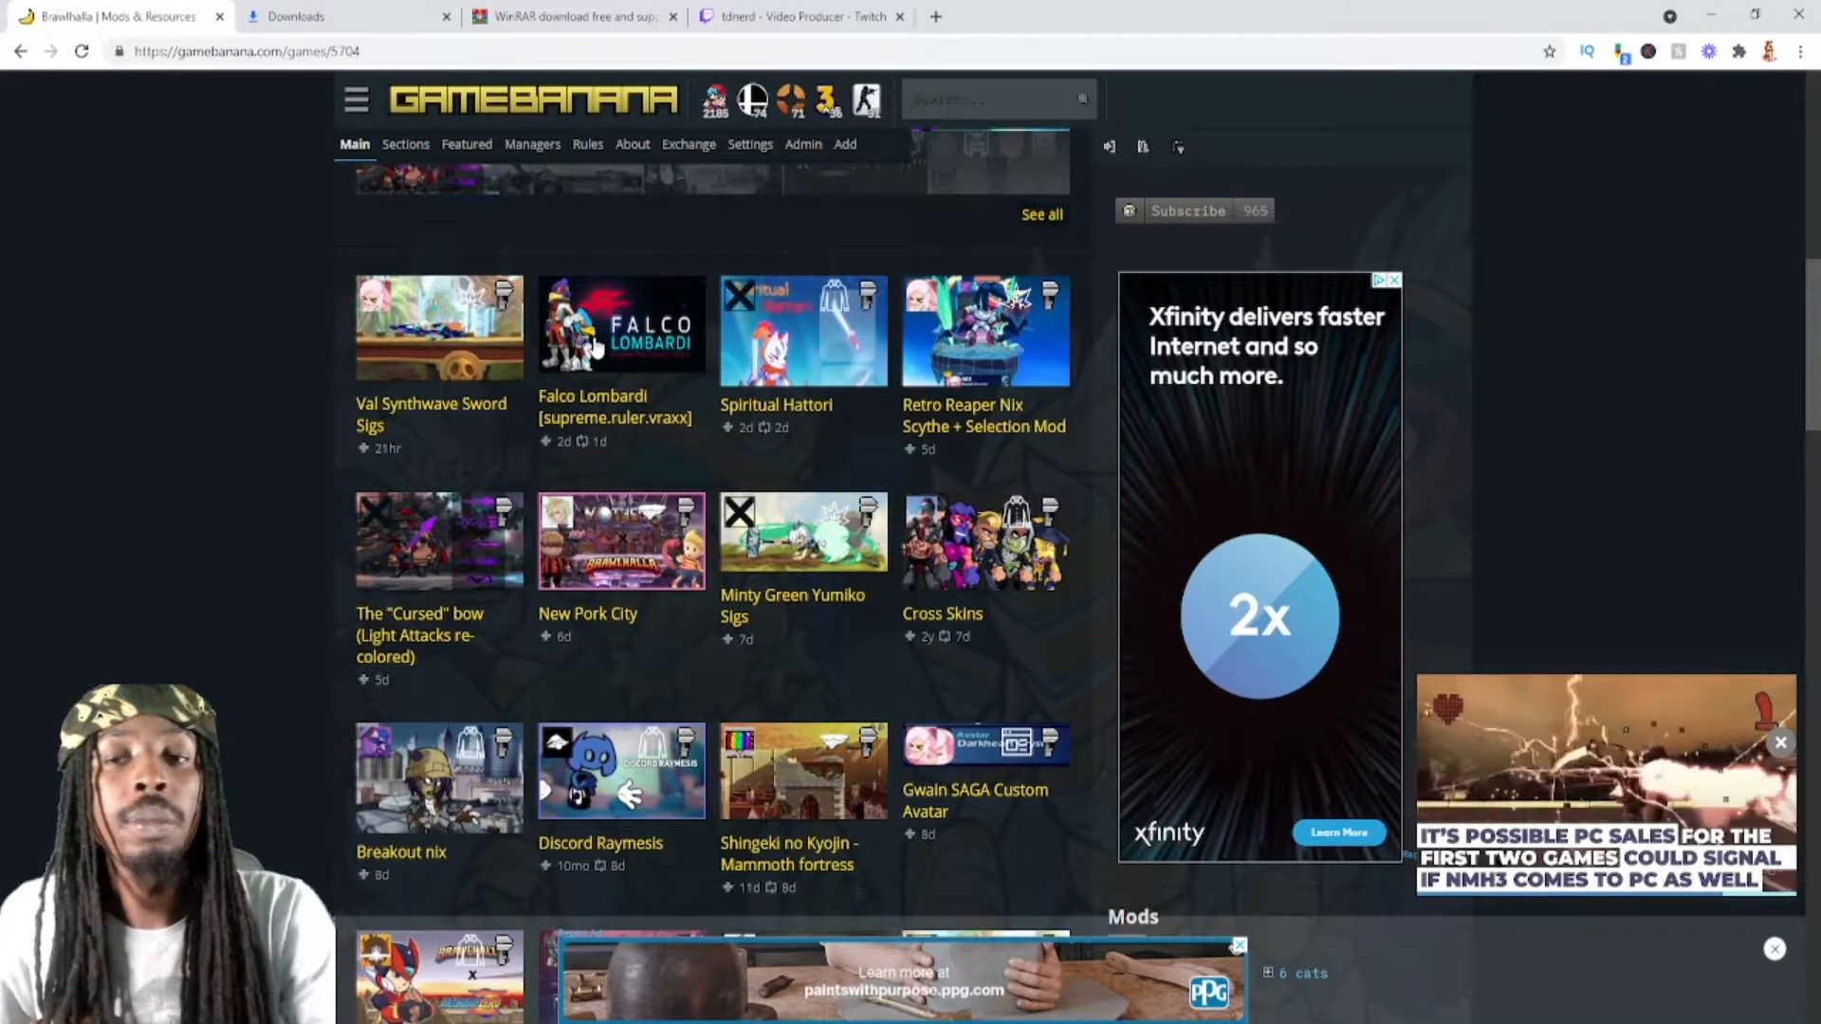
scroll("down", 3)
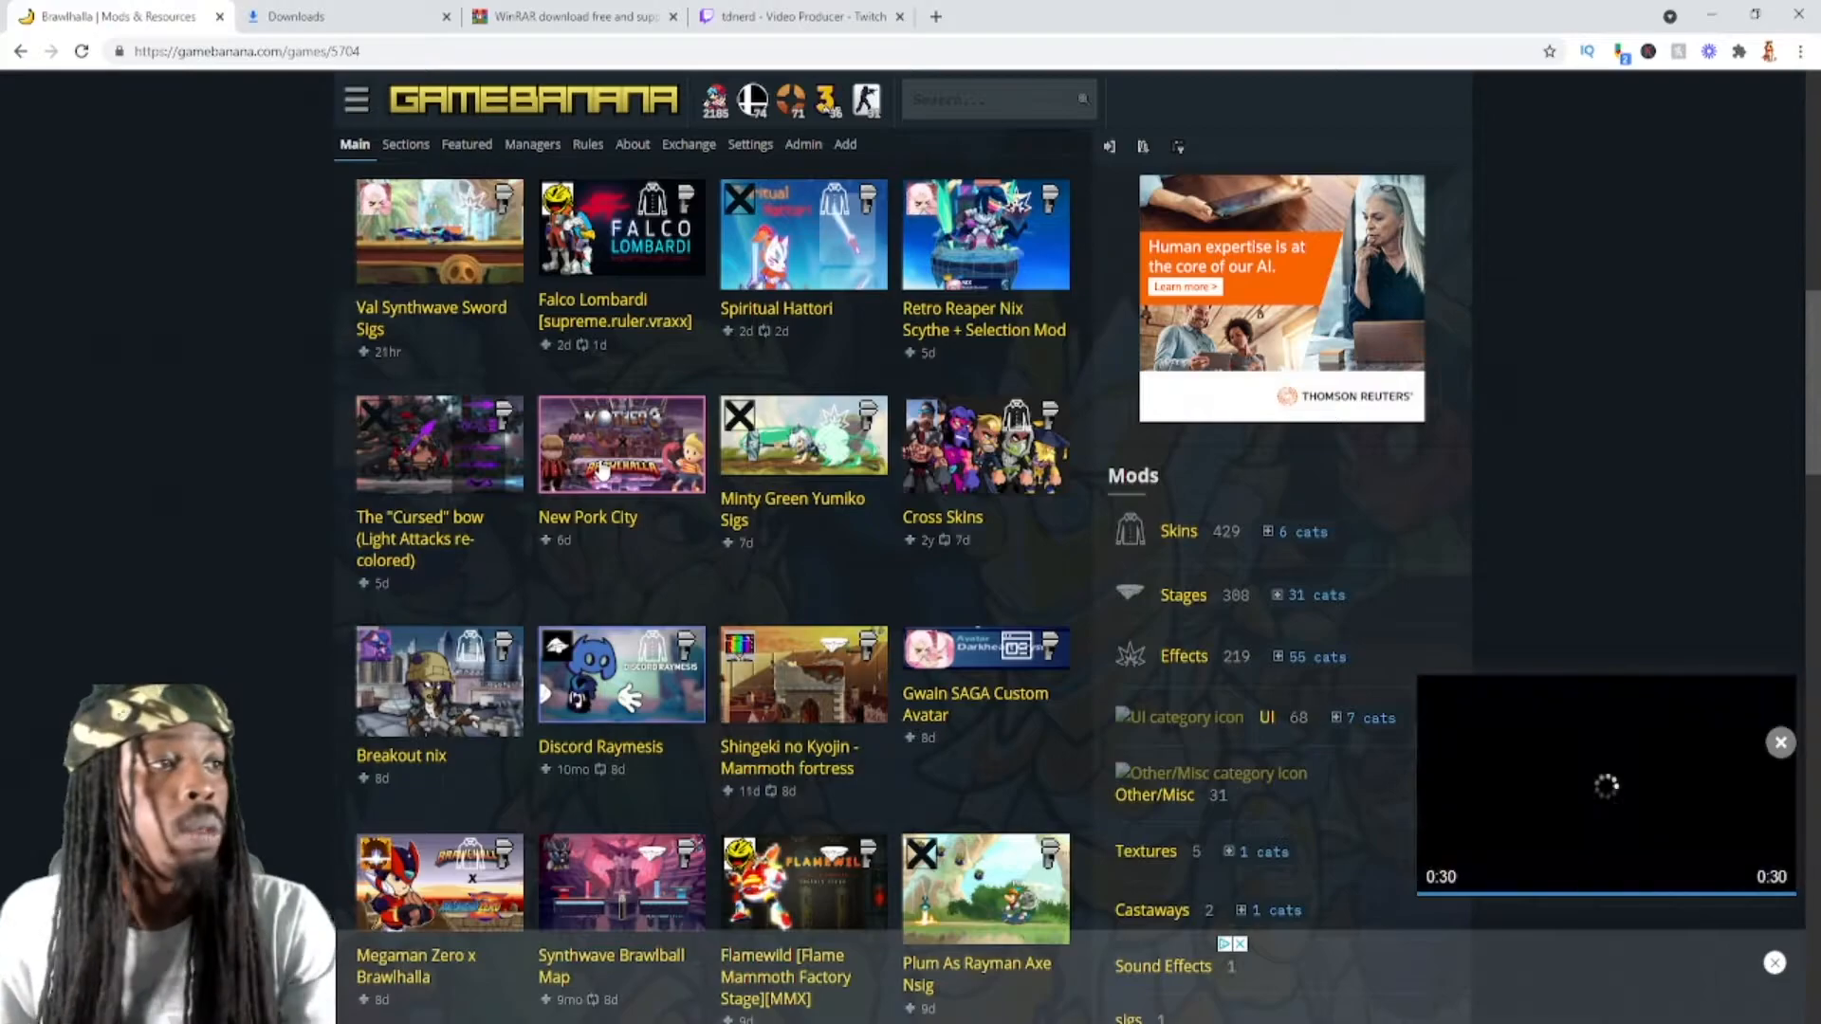
Bring up the New Pork City mod page and locate its Files section with the .rar download.
left_click(622, 442)
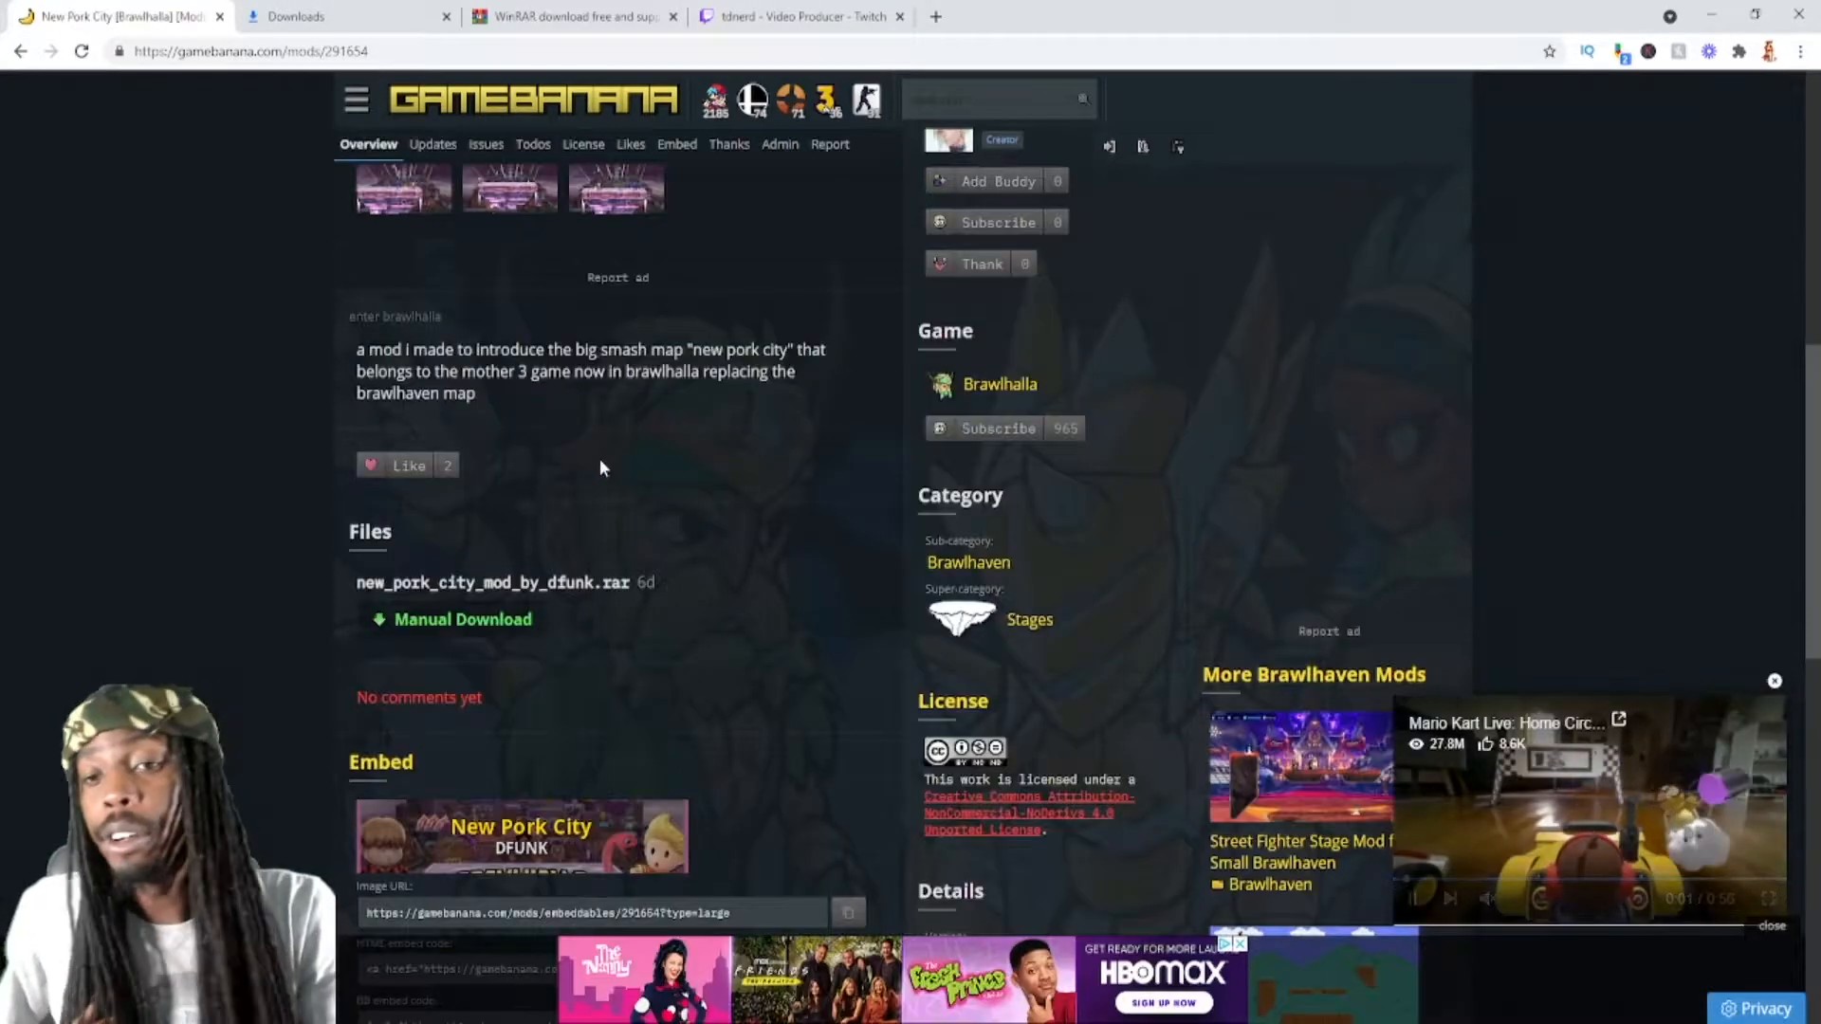
scroll("up", 3)
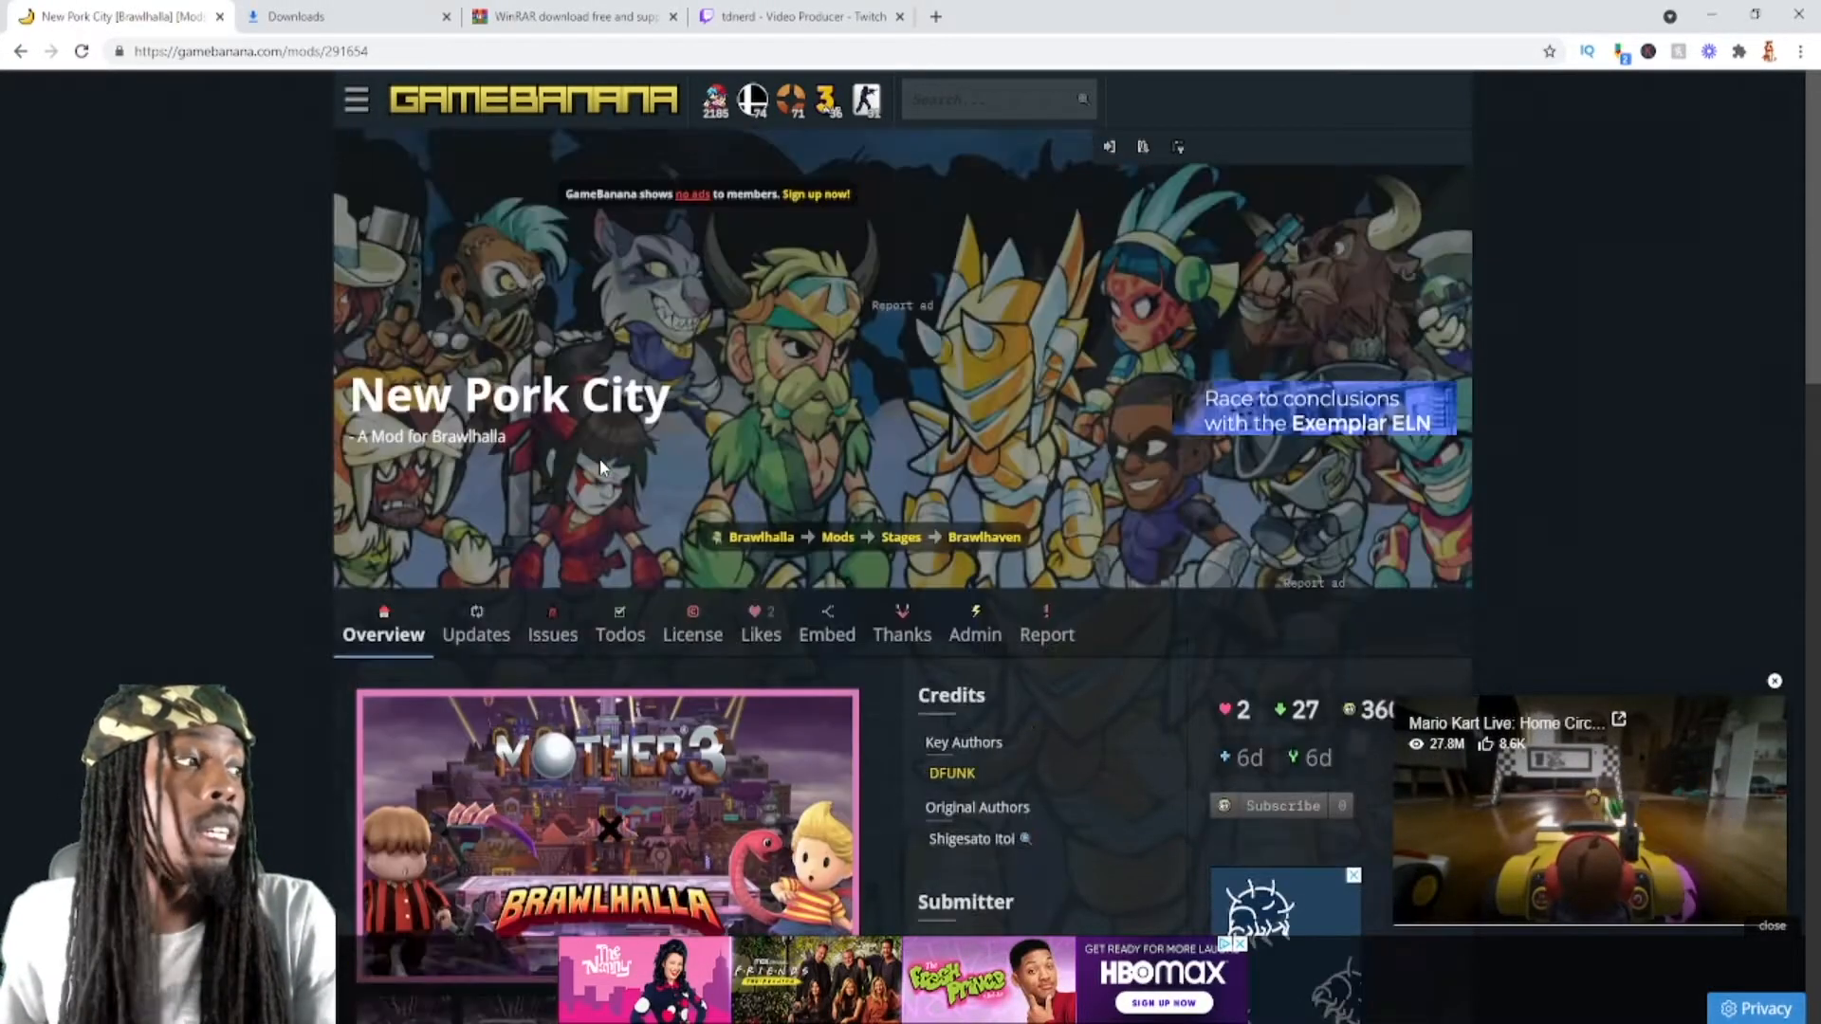
scroll("down", 3)
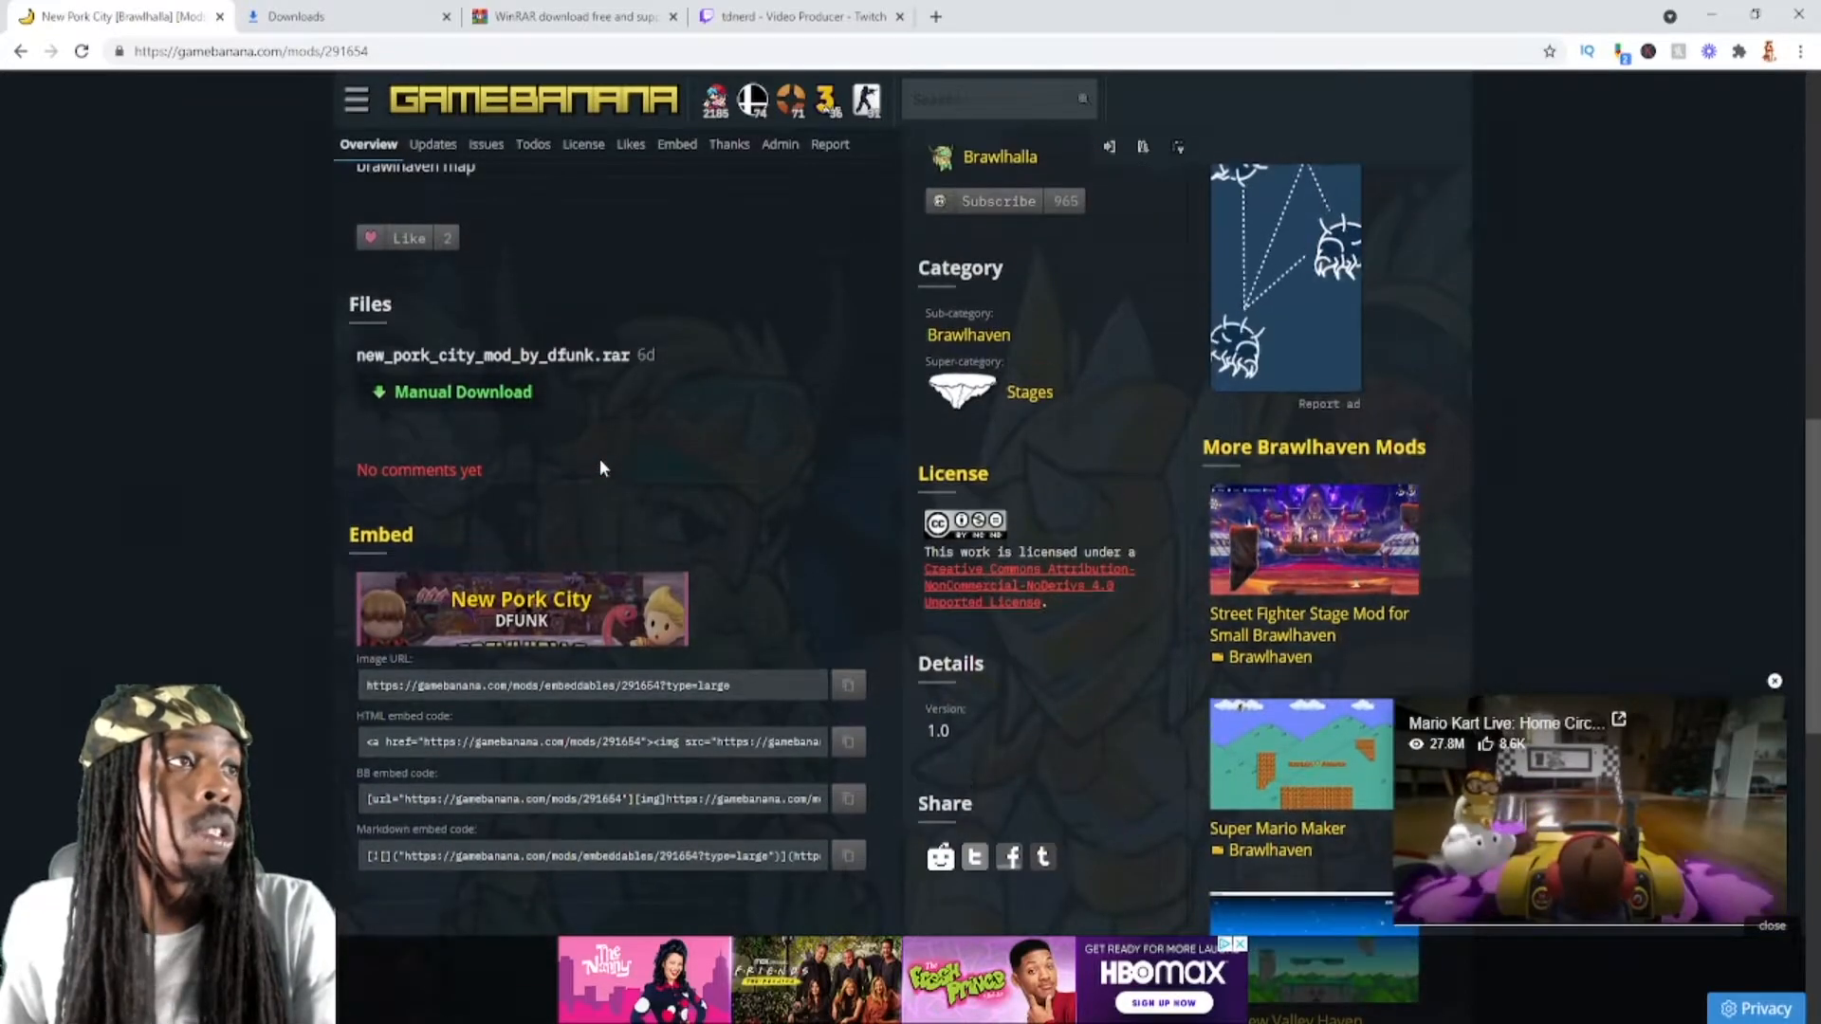
scroll("up", 3)
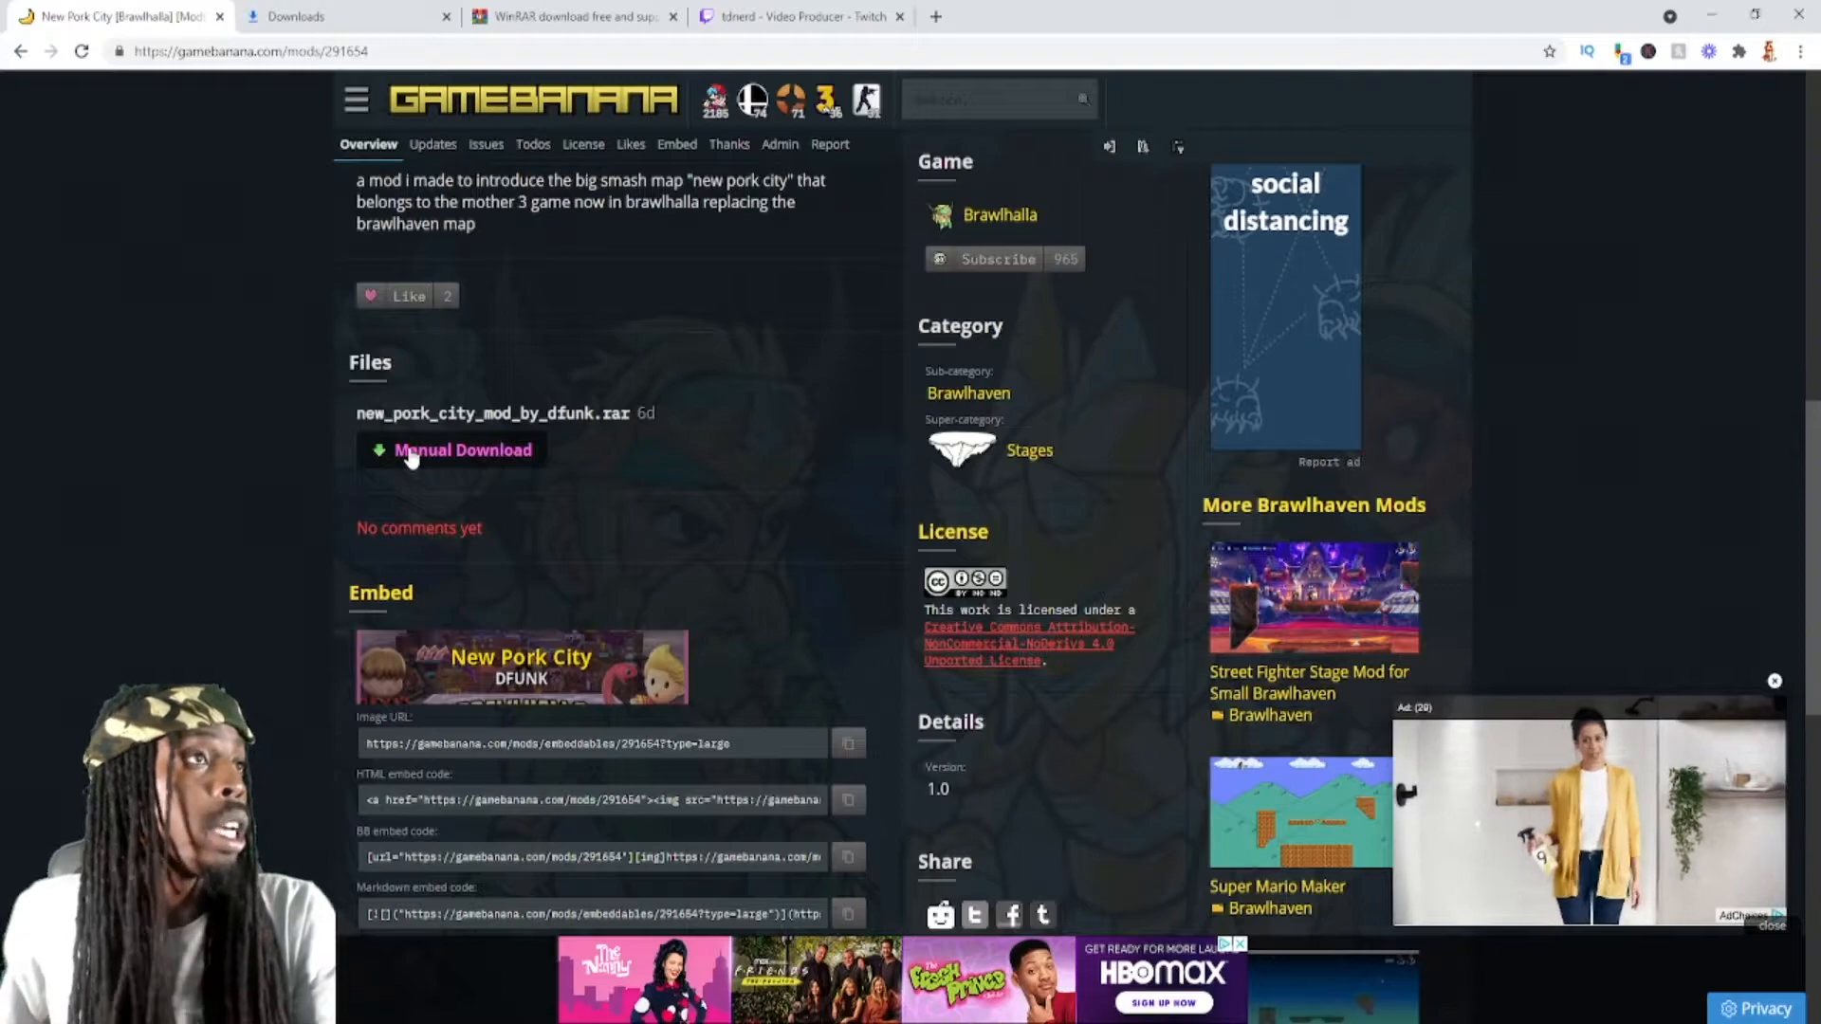
Reach the mod's Manual Download page, then switch to the Google search for WinRAR.
left_click(463, 452)
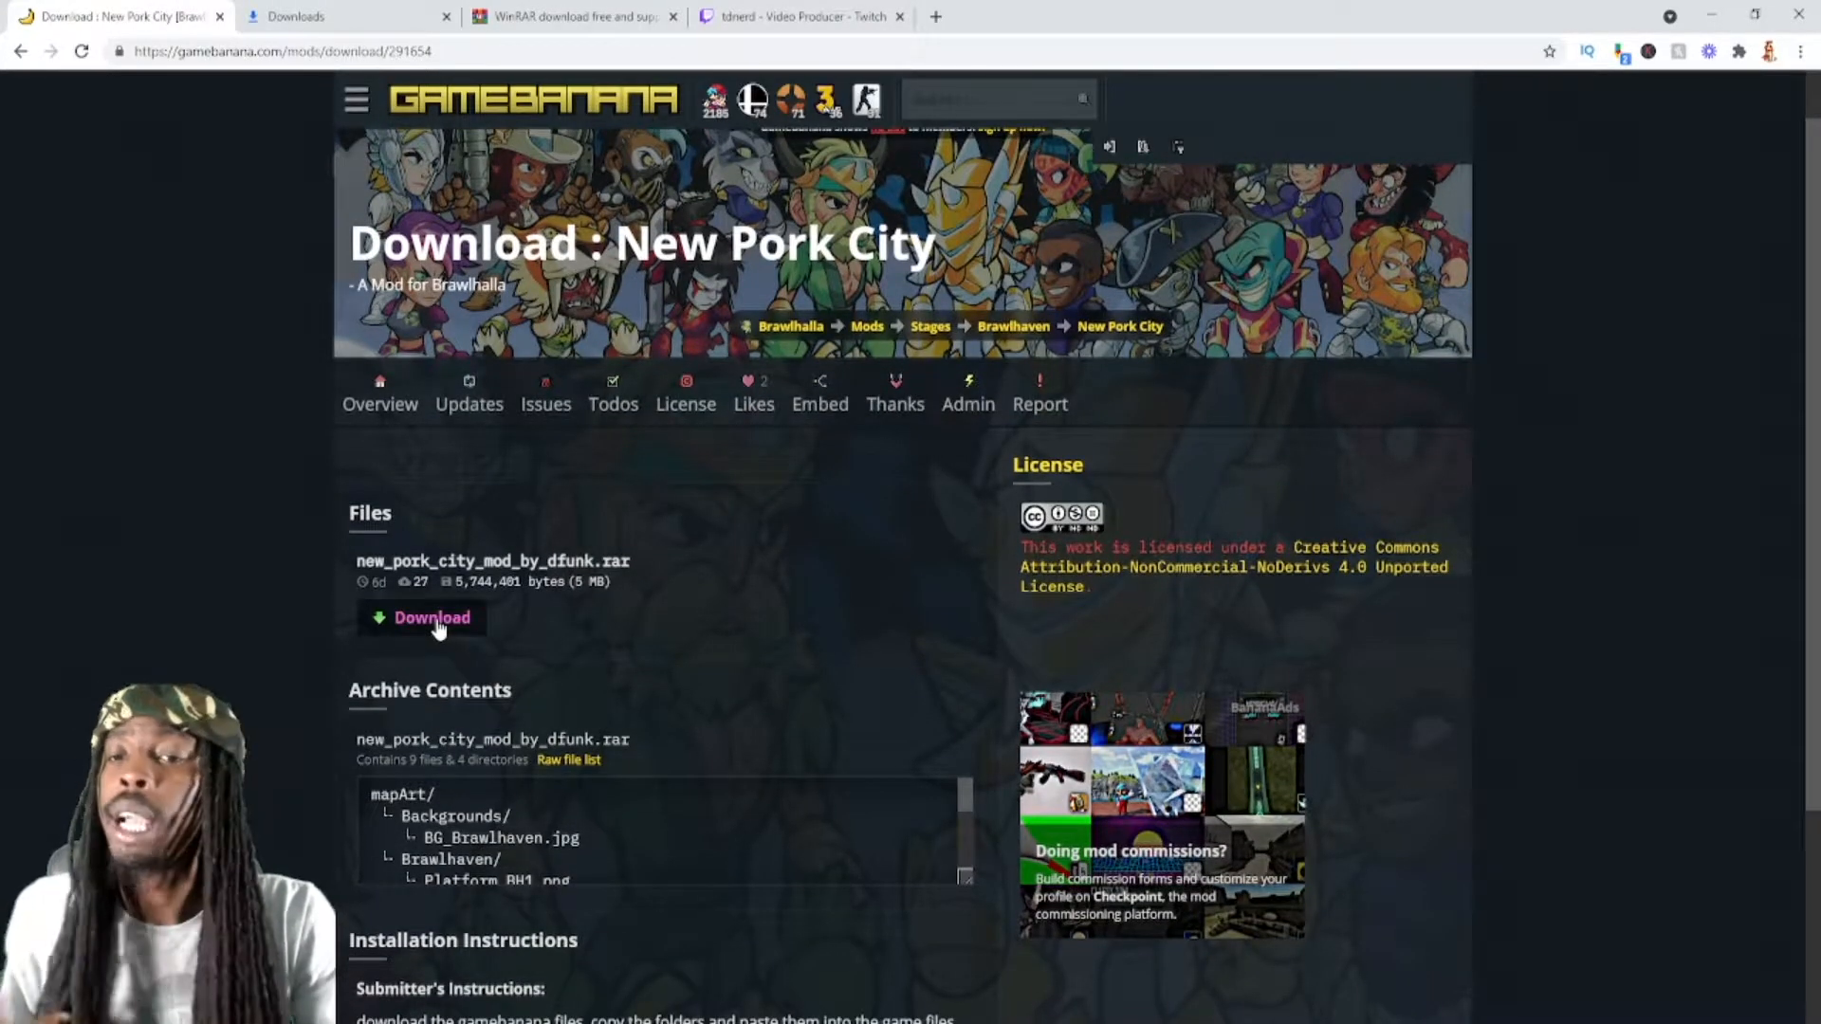
scroll("up", 3)
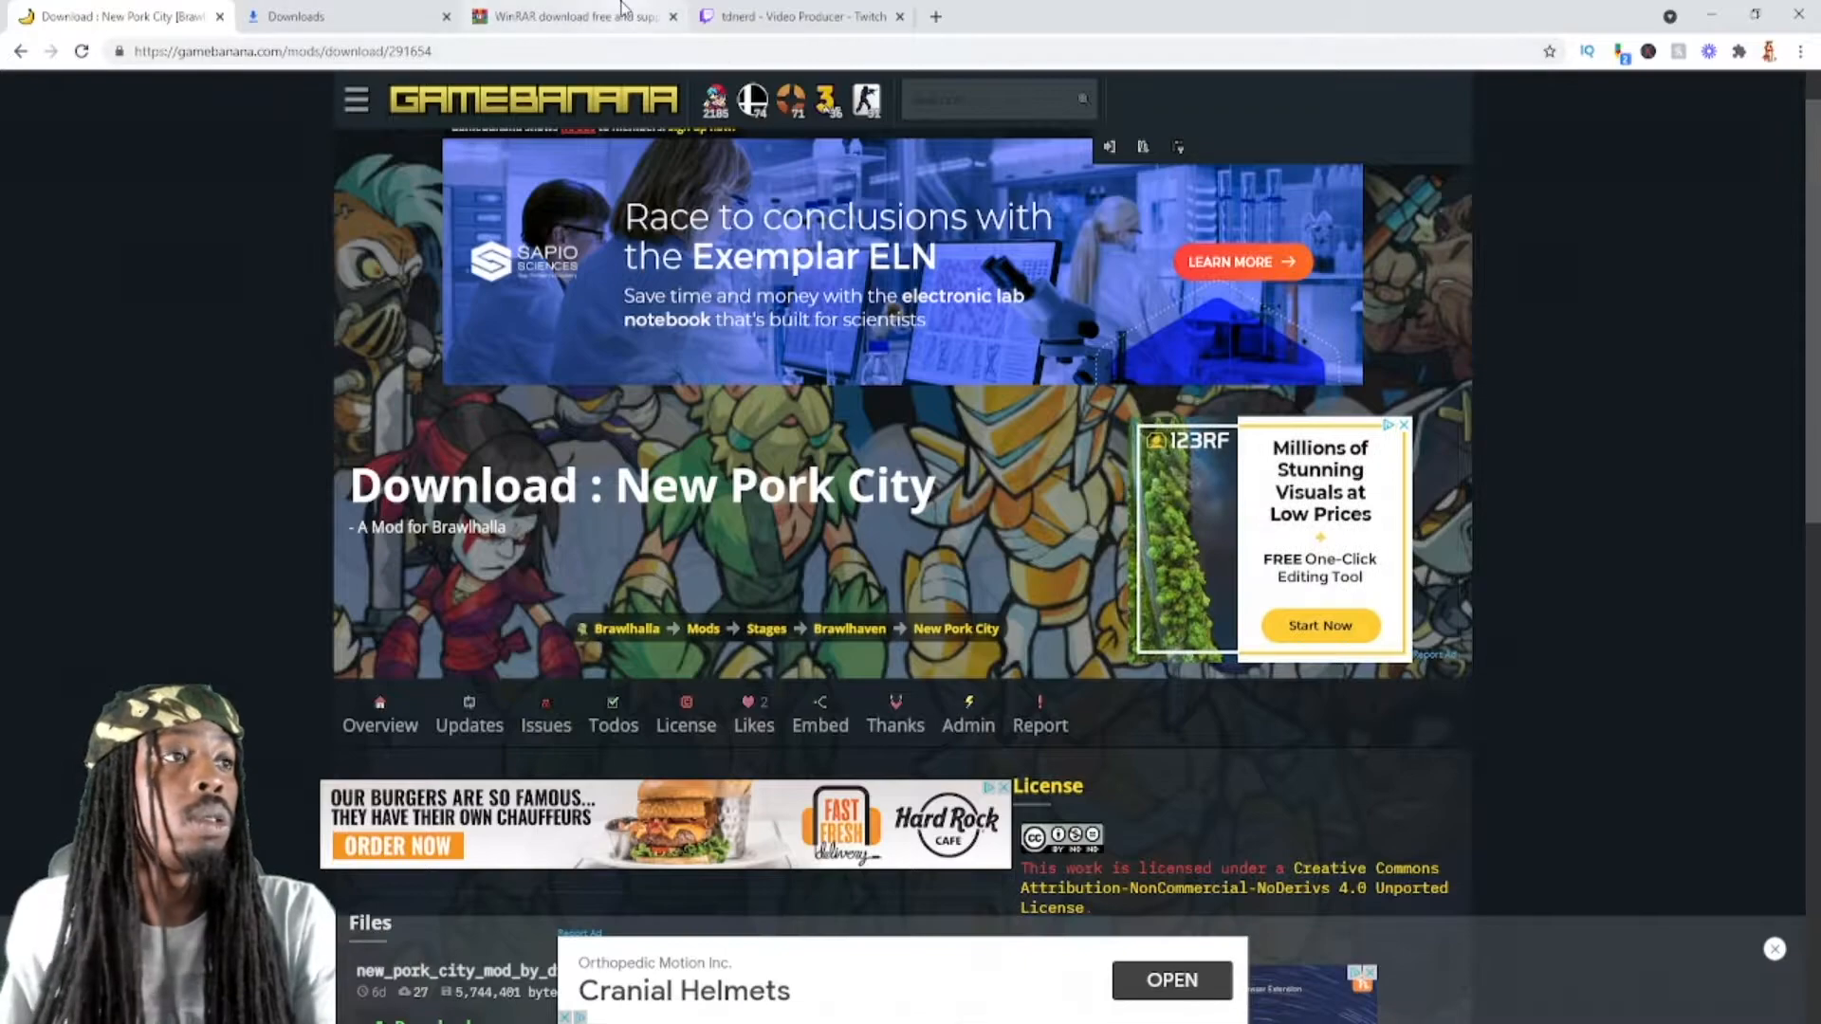
left_click(569, 17)
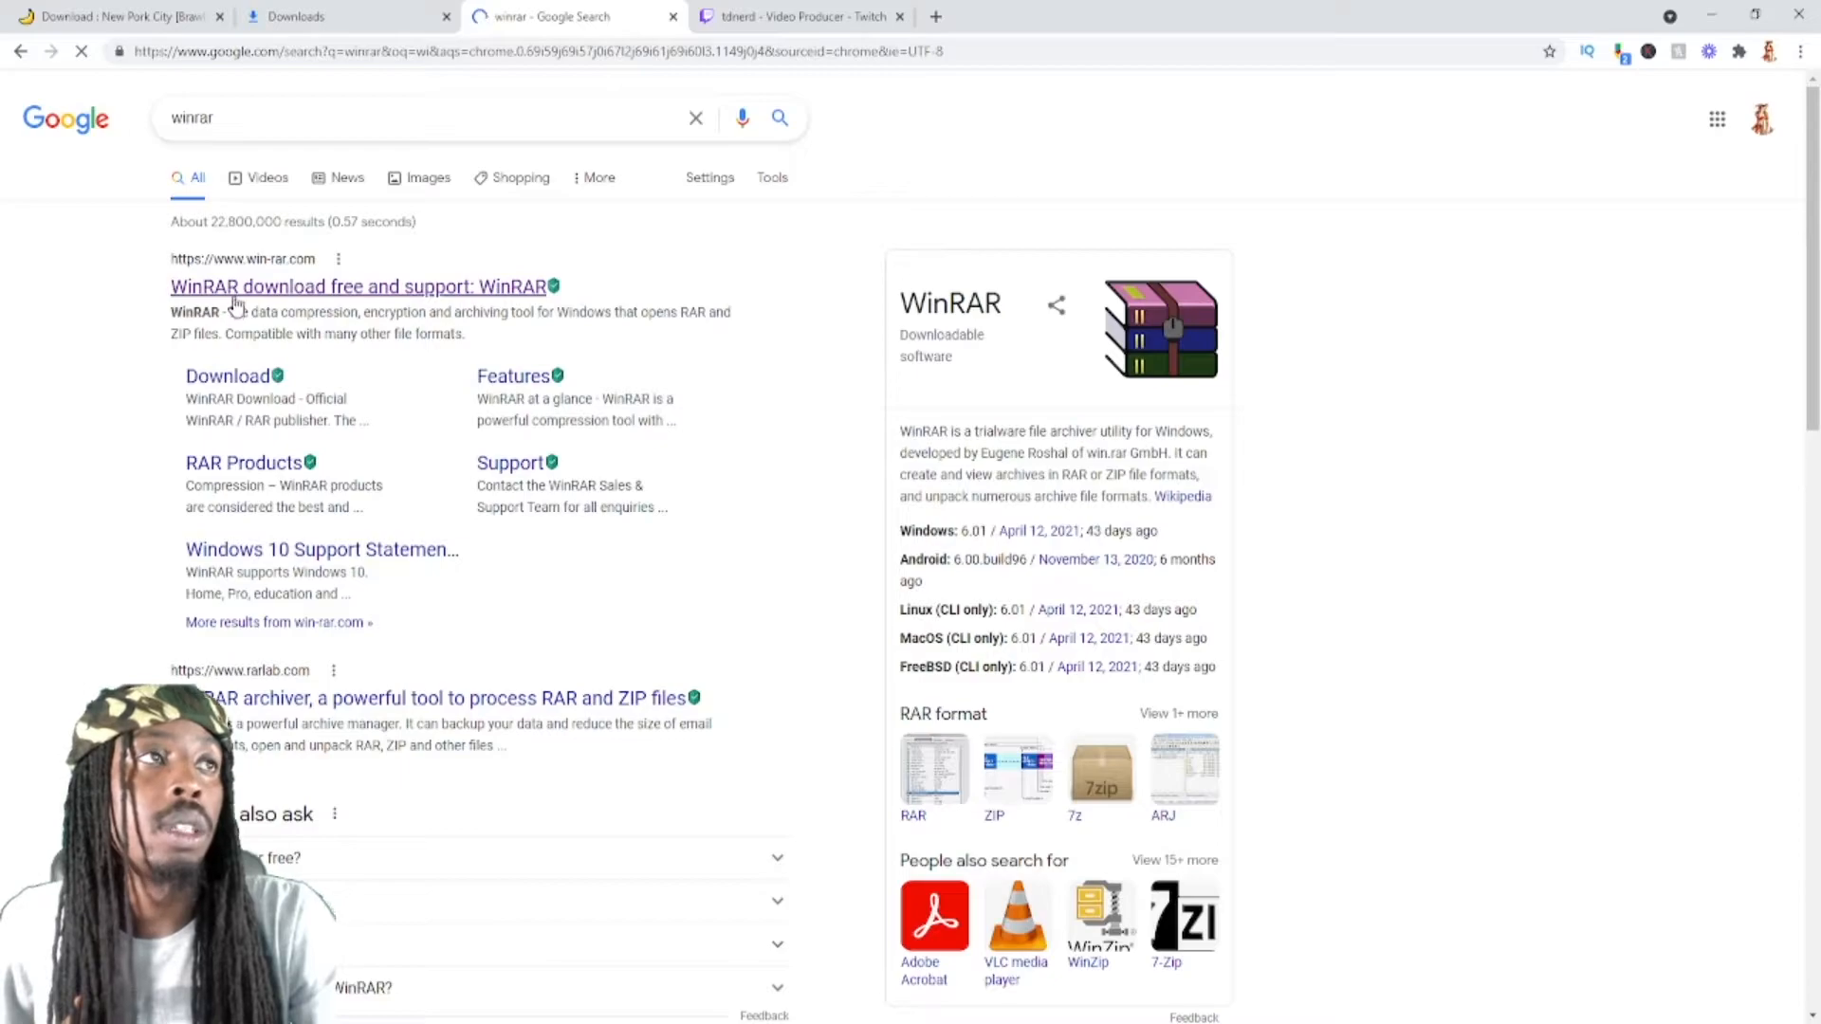
Open the downloaded New Pork City .rar, then browse to OS (C:) > Program Files (x86).
left_click(359, 286)
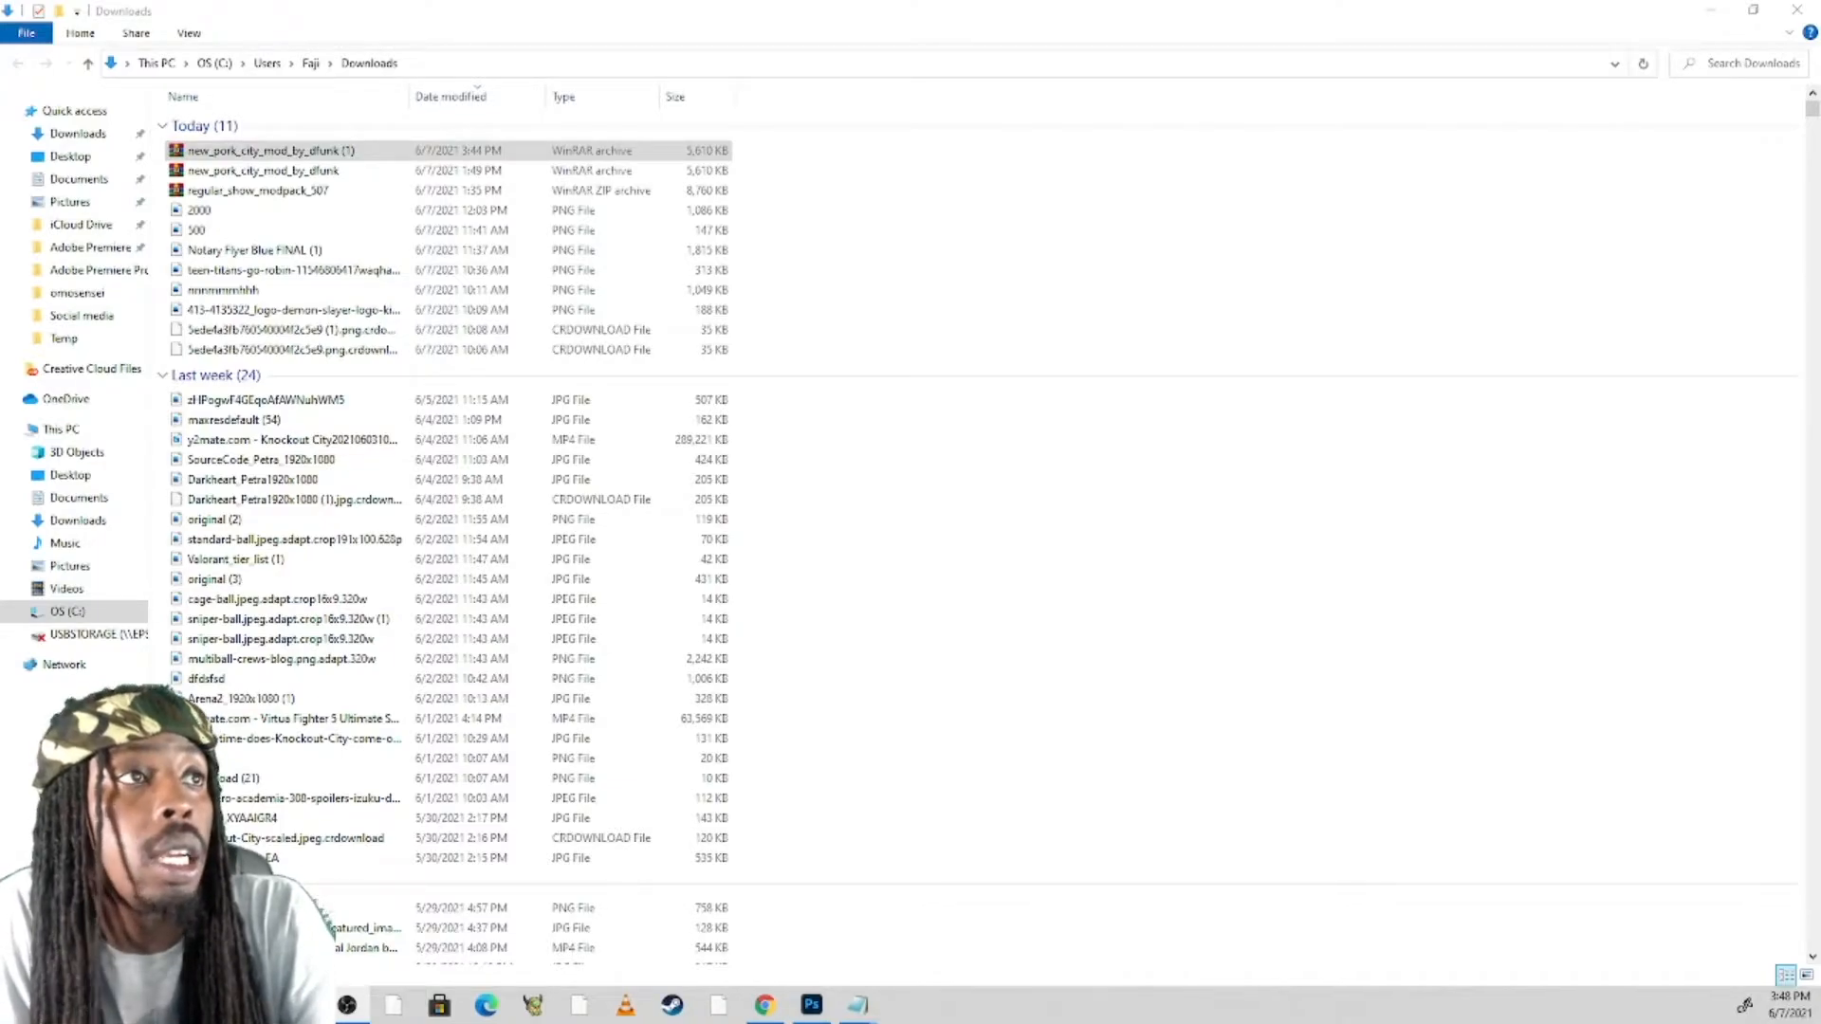
double_click(268, 150)
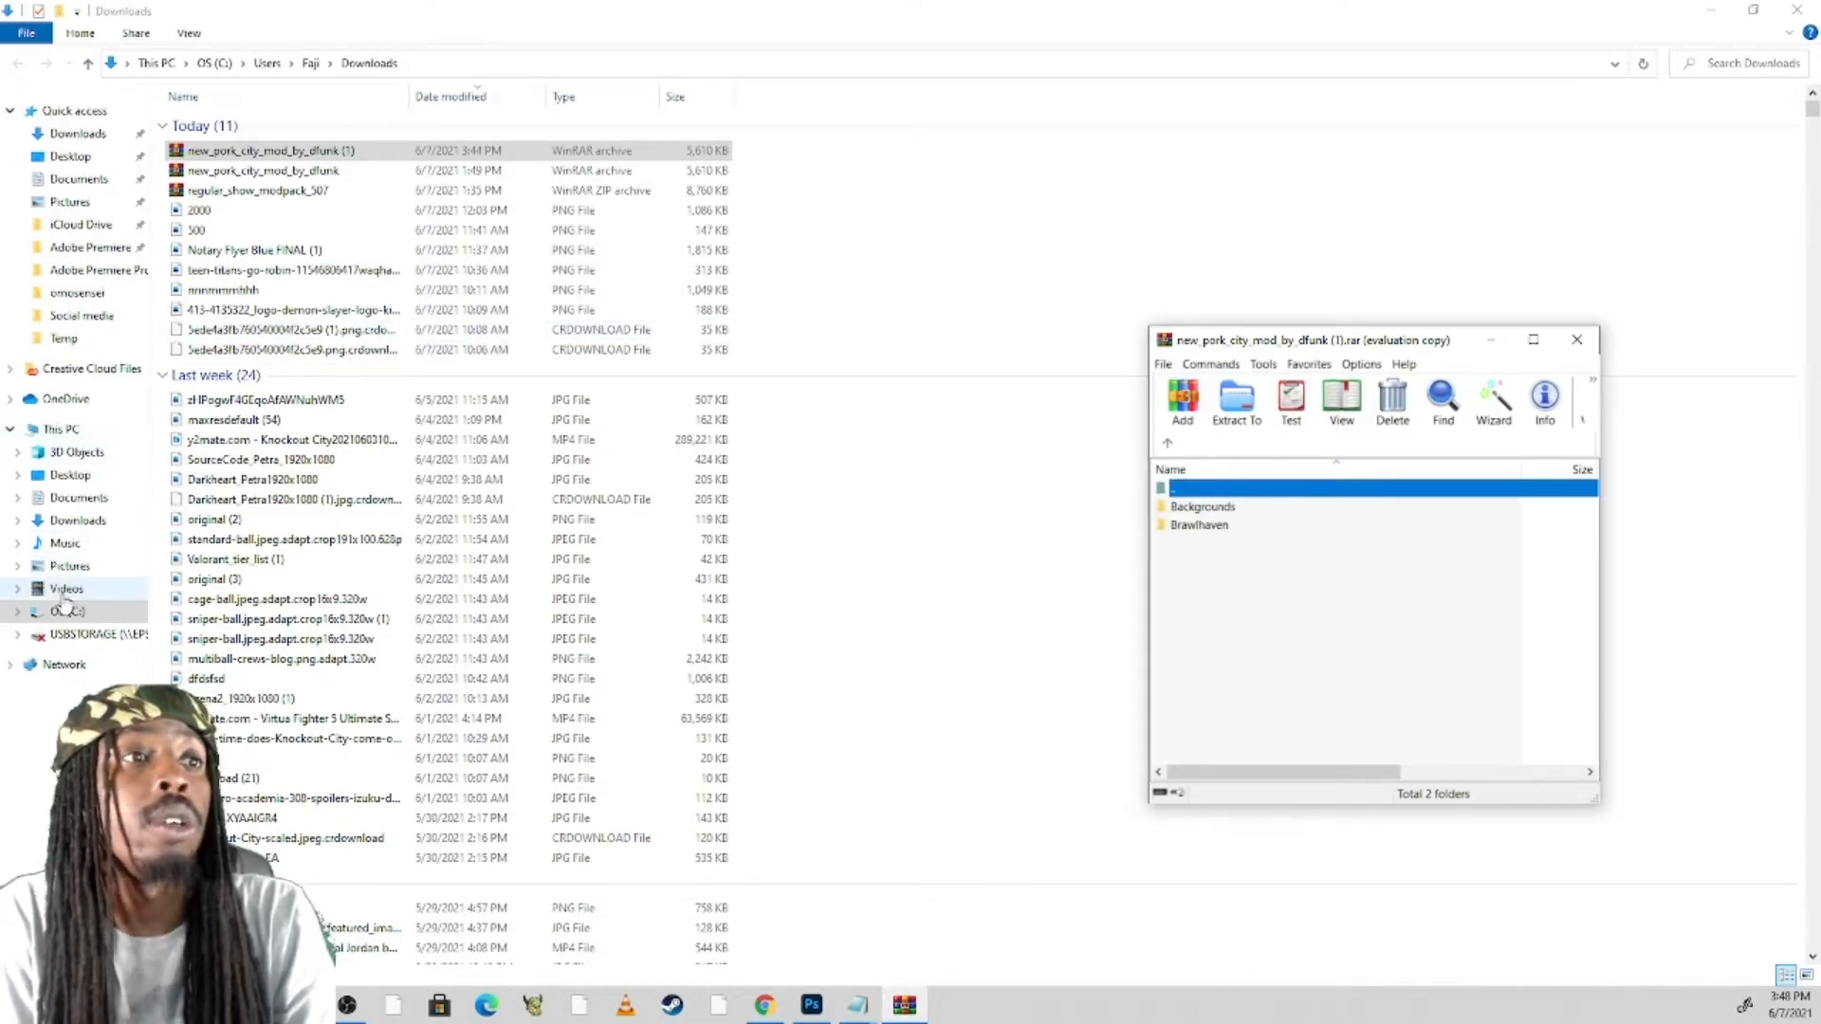
left_click(66, 611)
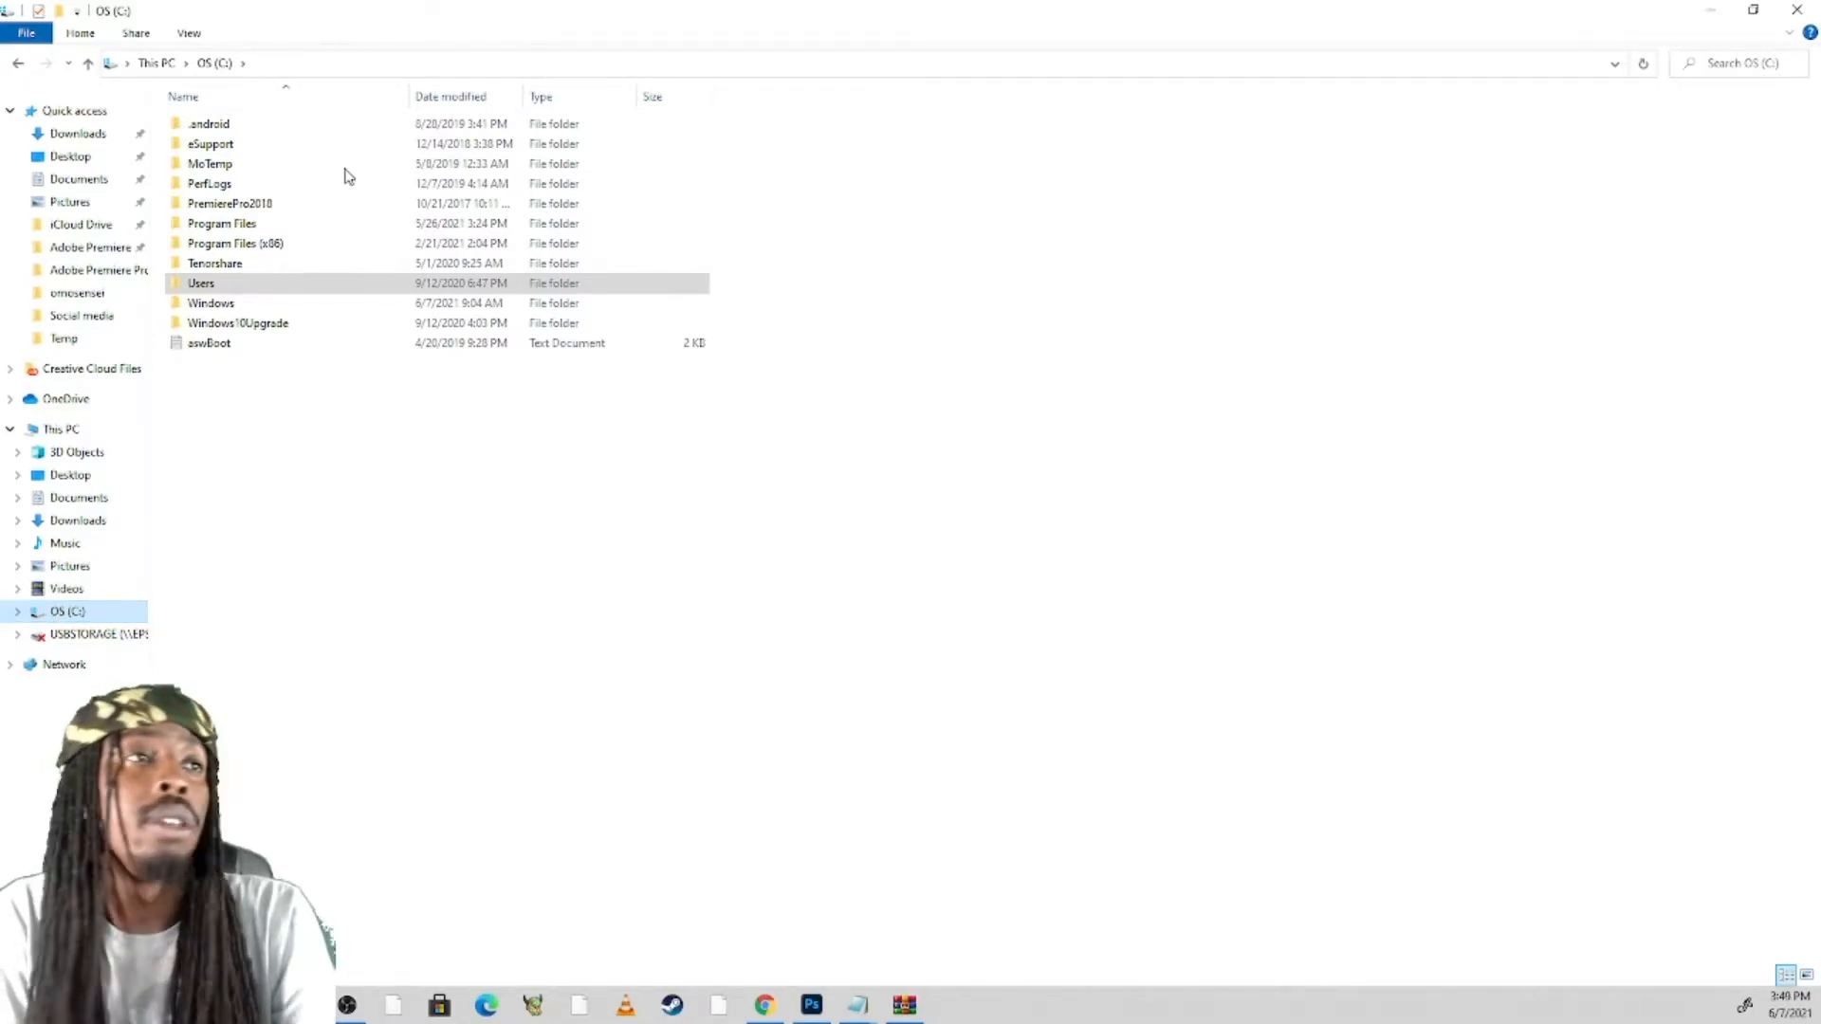
double_click(235, 243)
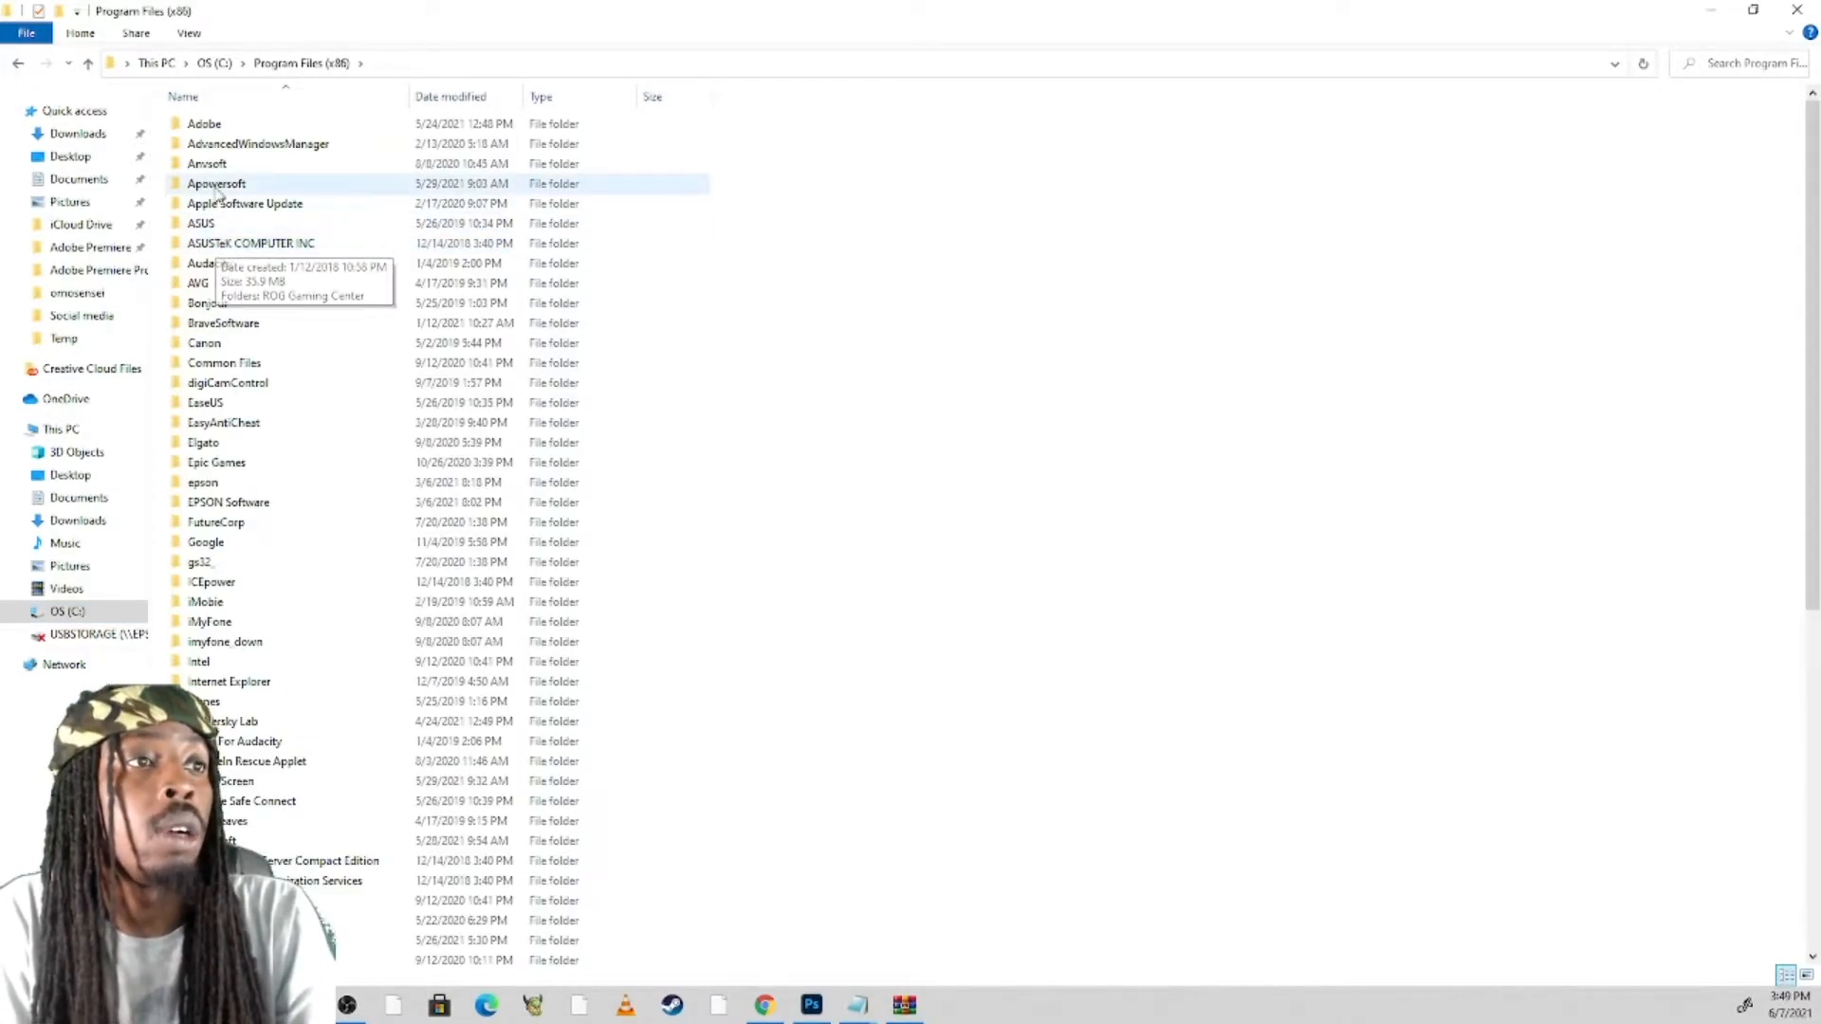
Navigate Steam > steamapps > common into the Brawlhalla install folder.
scroll("down", 3)
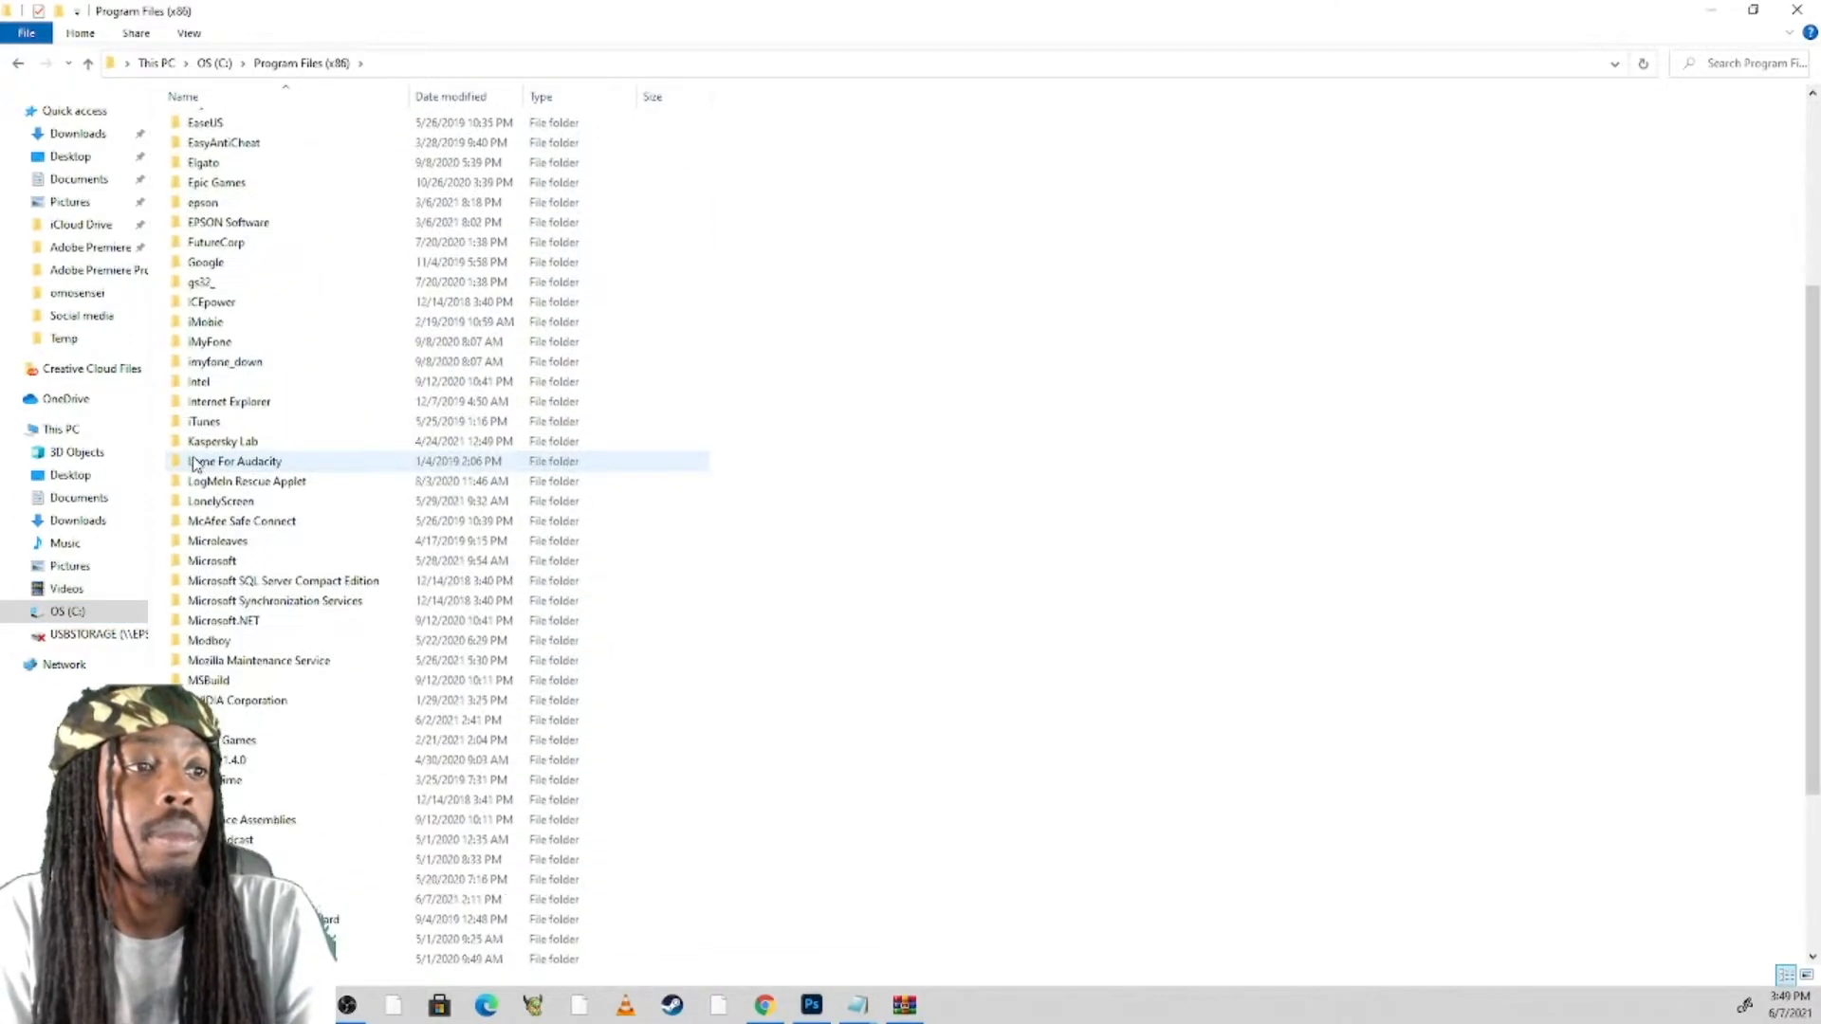
scroll("down", 3)
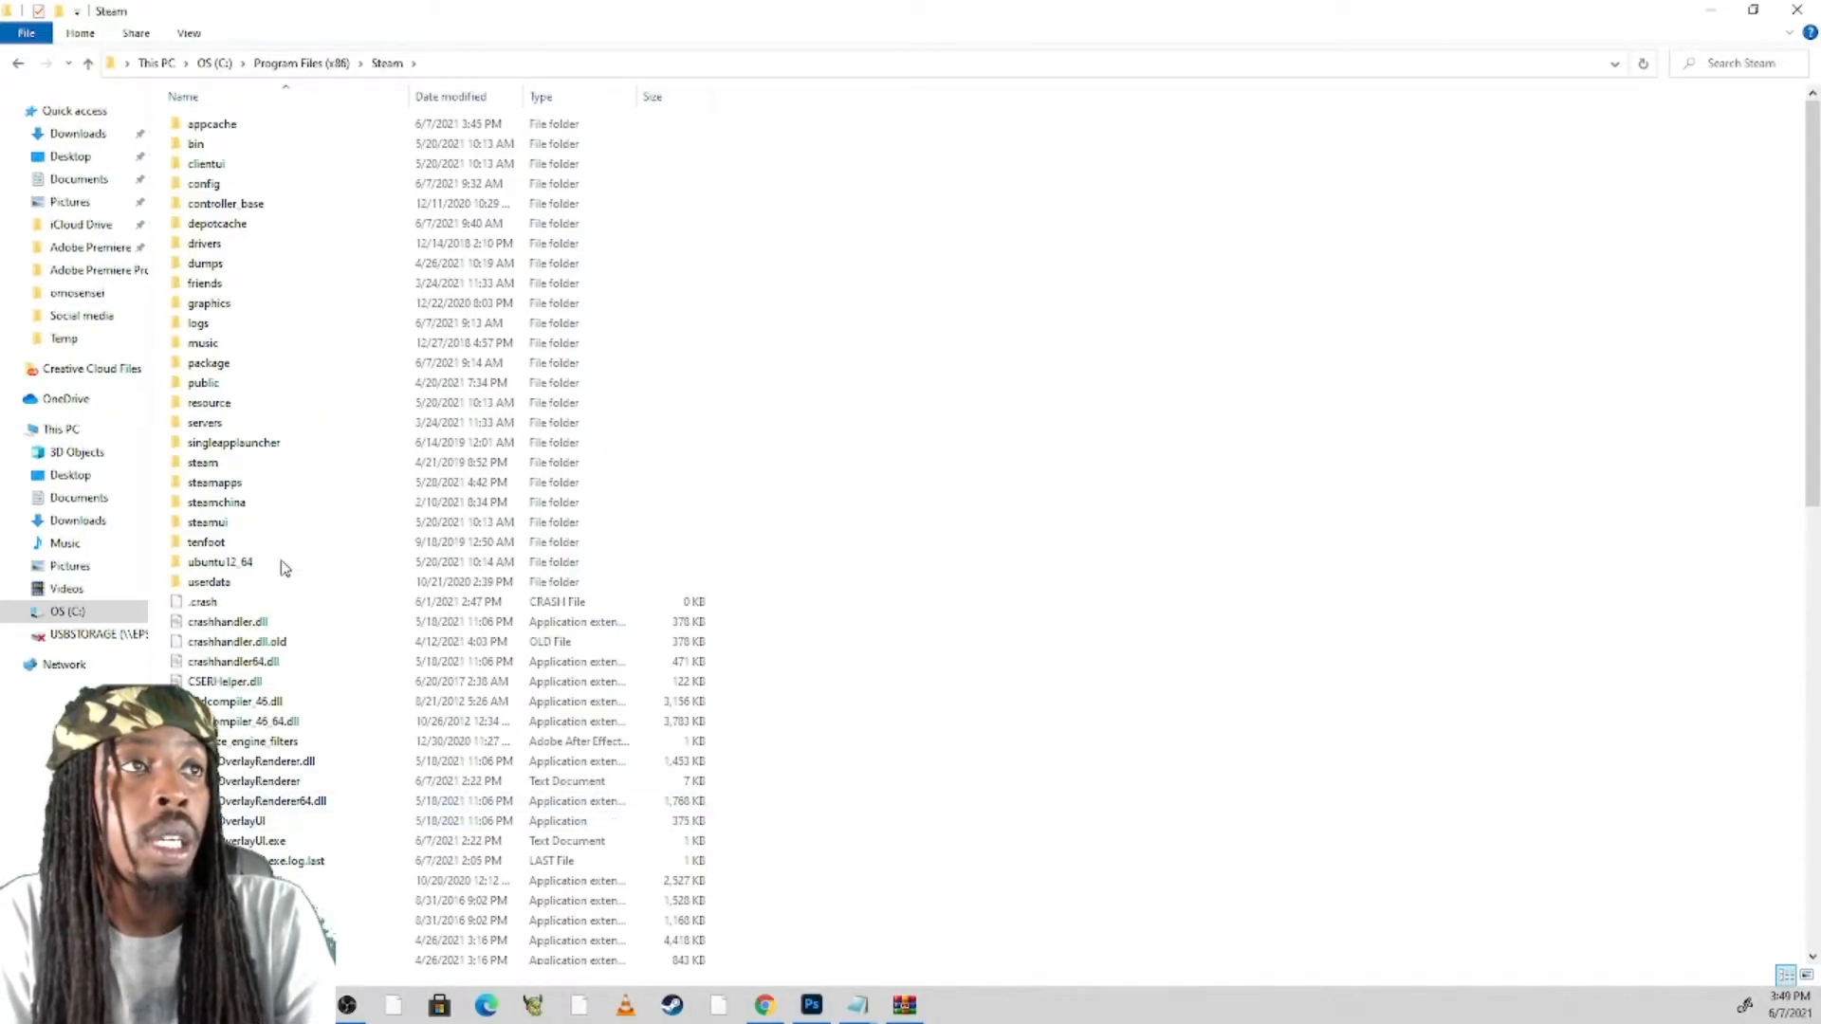
left_click(225, 203)
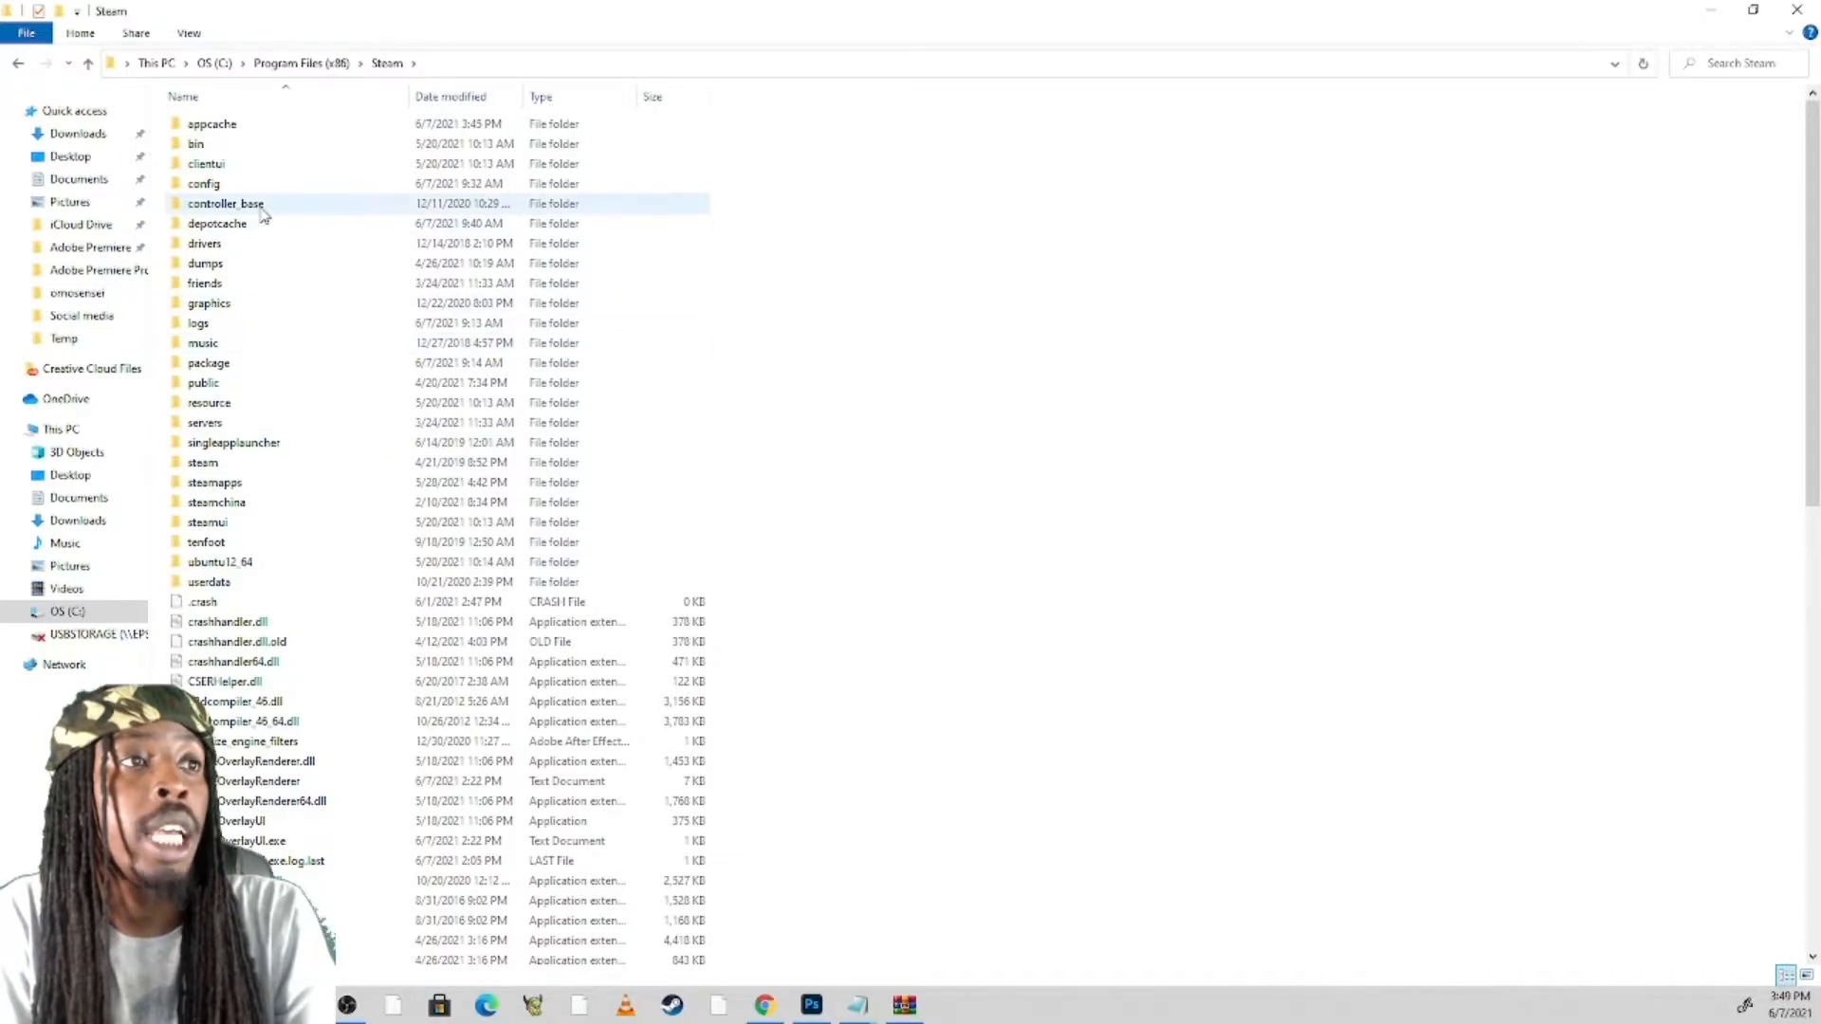
double_click(215, 482)
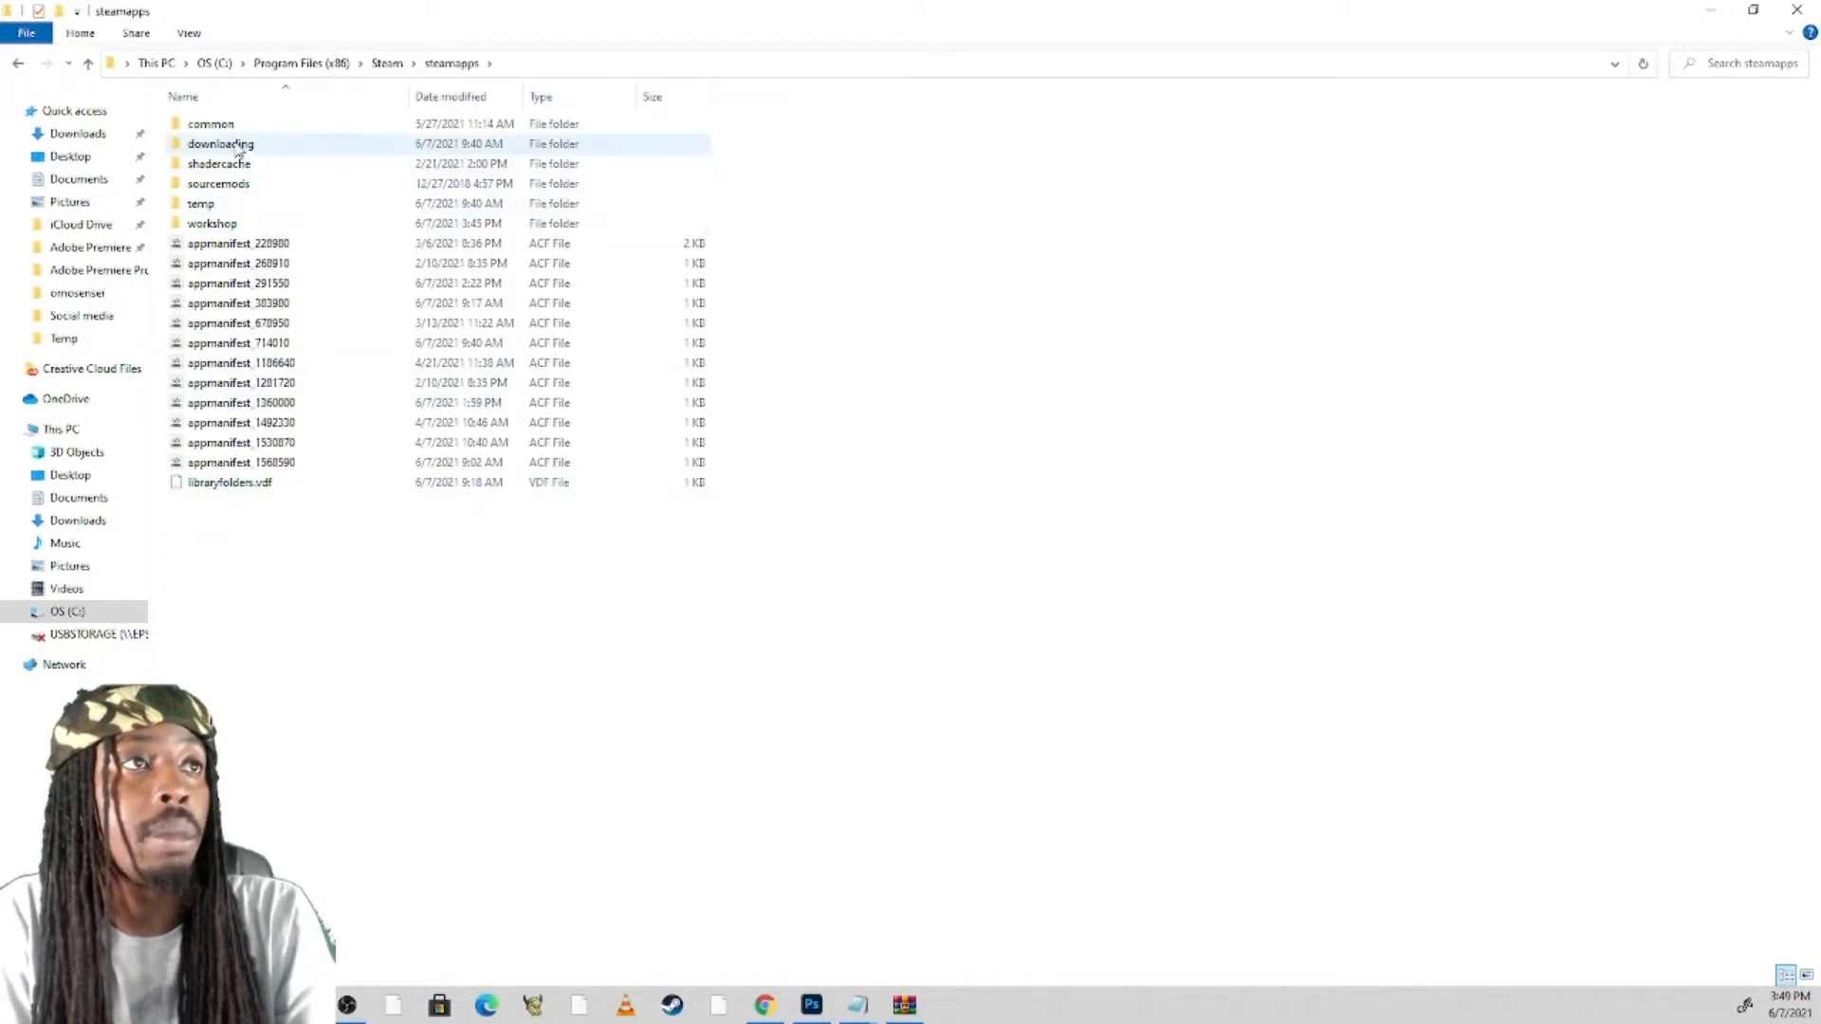
left_click(211, 123)
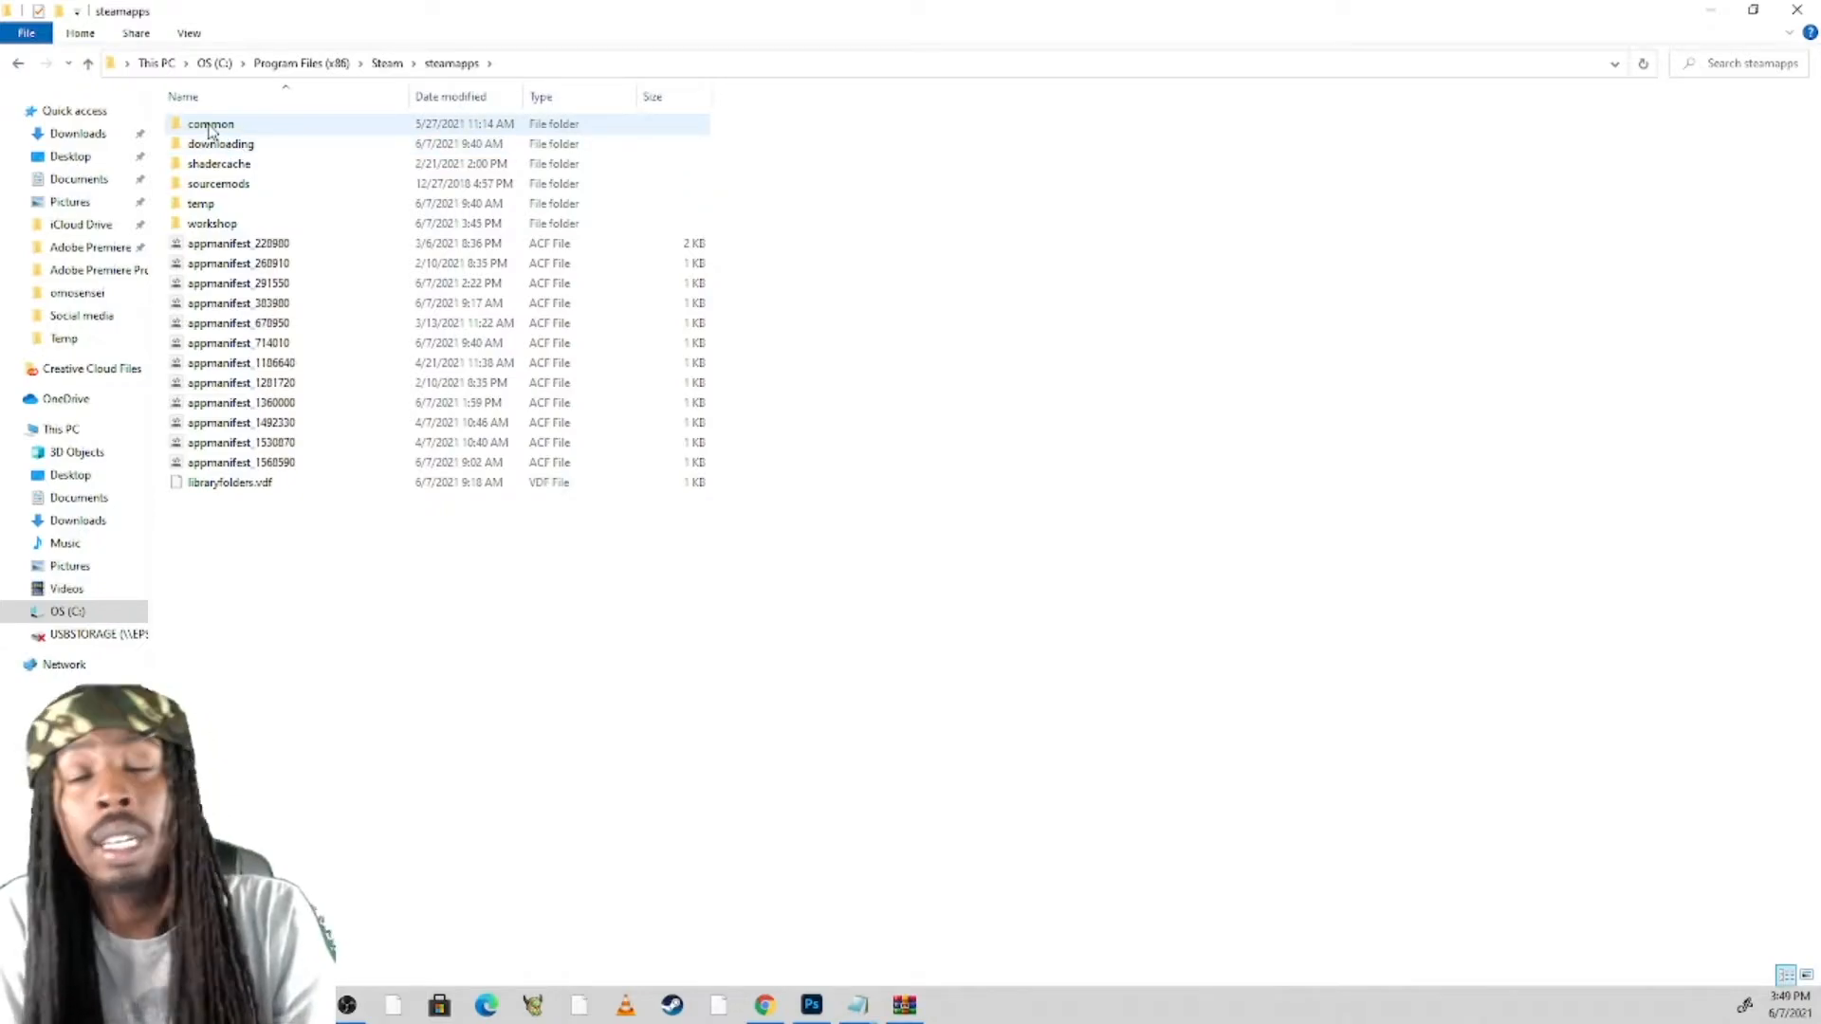
double_click(210, 124)
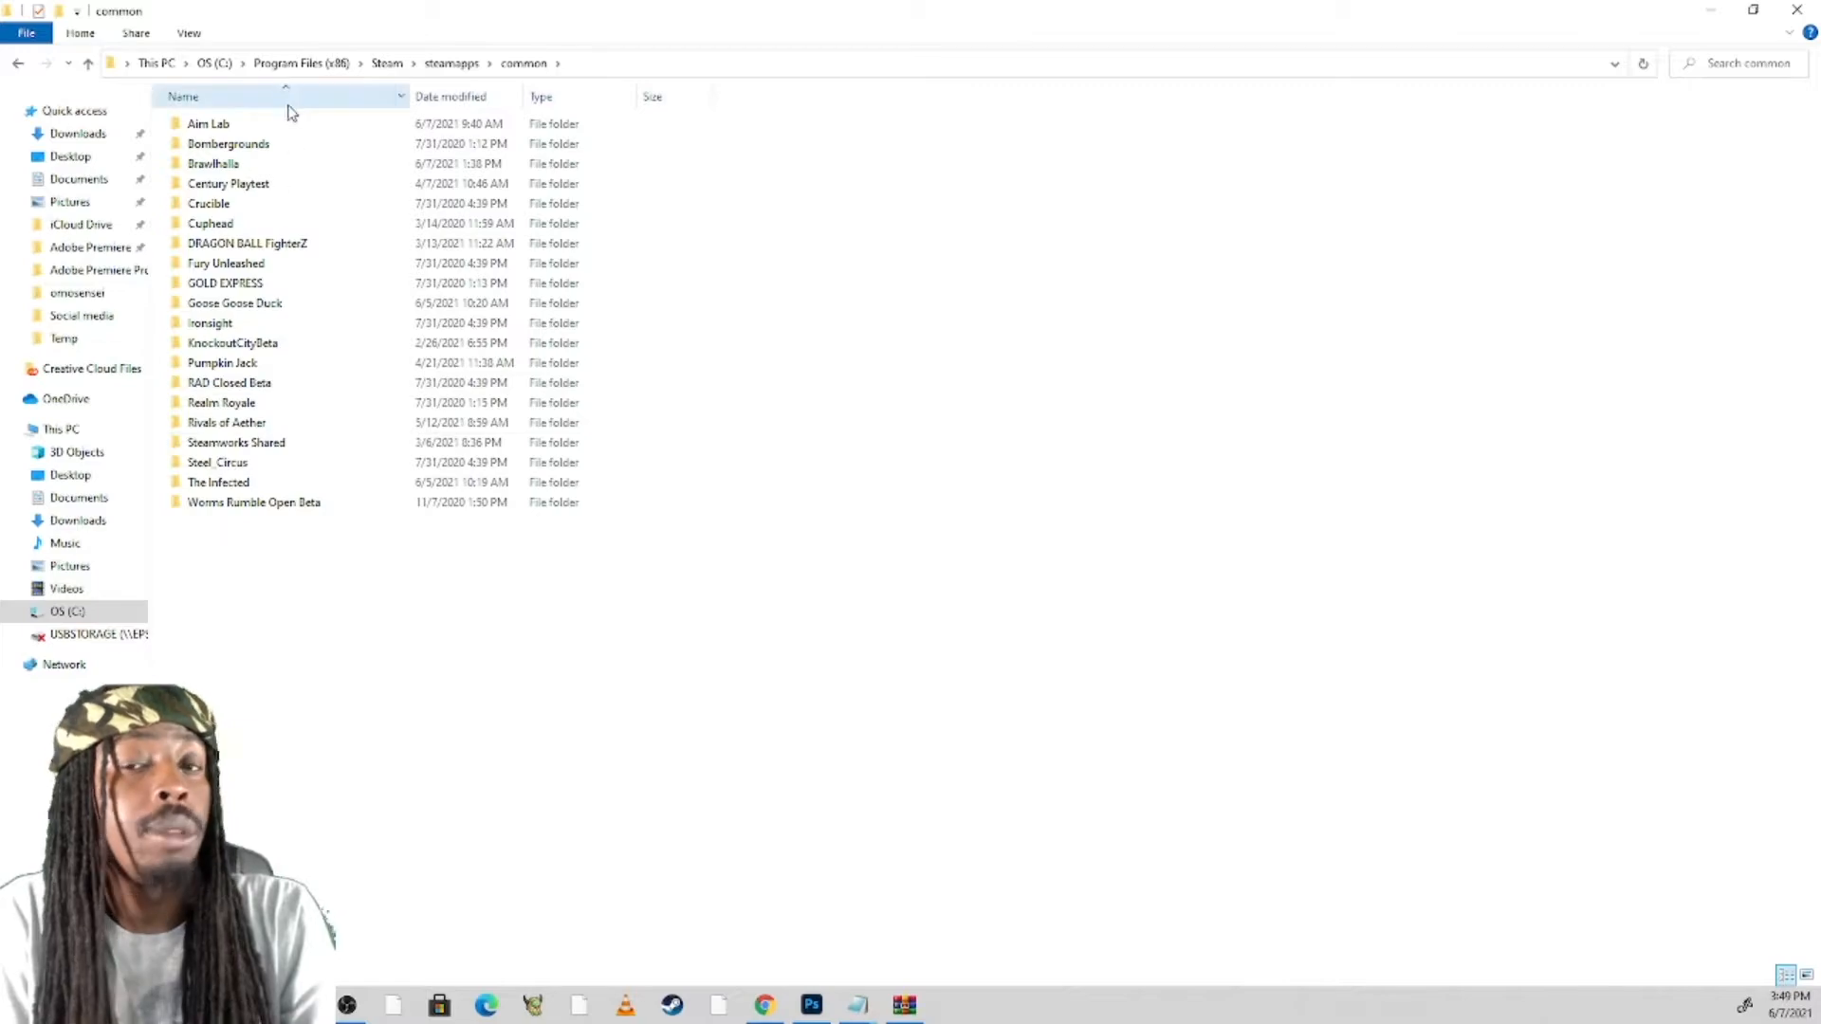
left_click(226, 421)
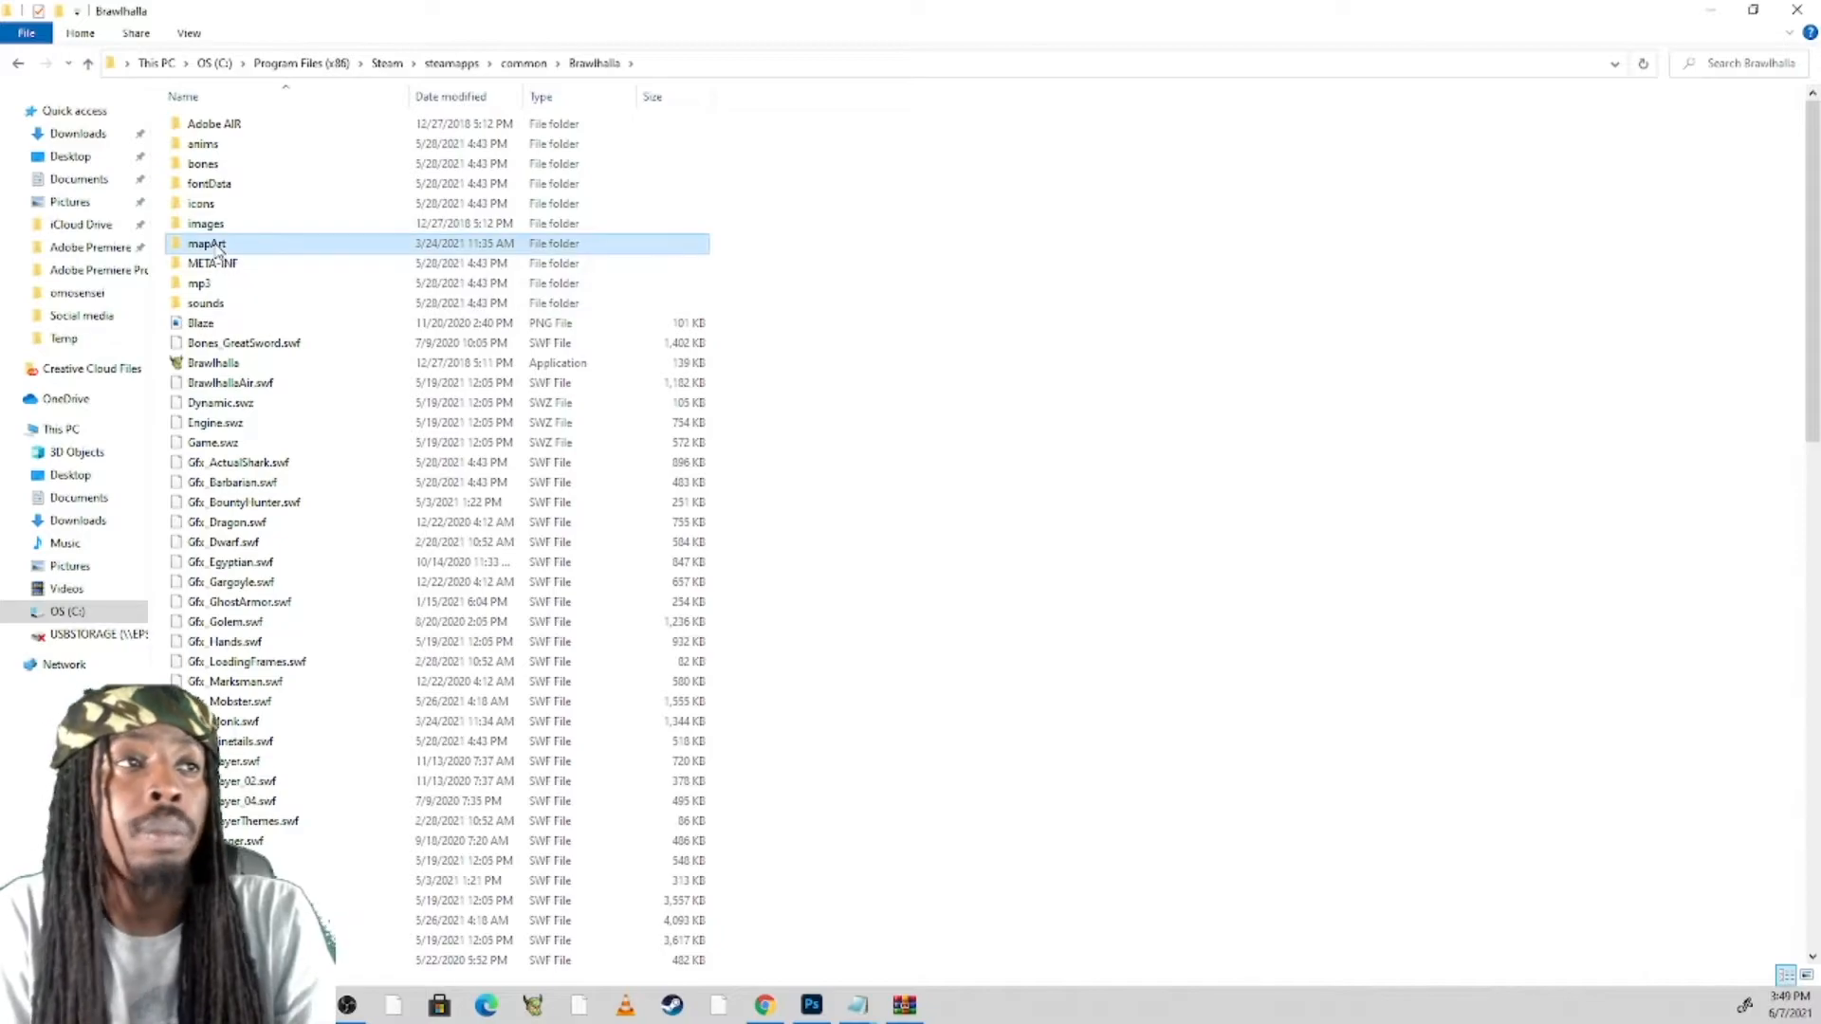
Drop the mod folders into mapArt replacing existing files, and show both Backgrounds folders side by side.
double_click(206, 242)
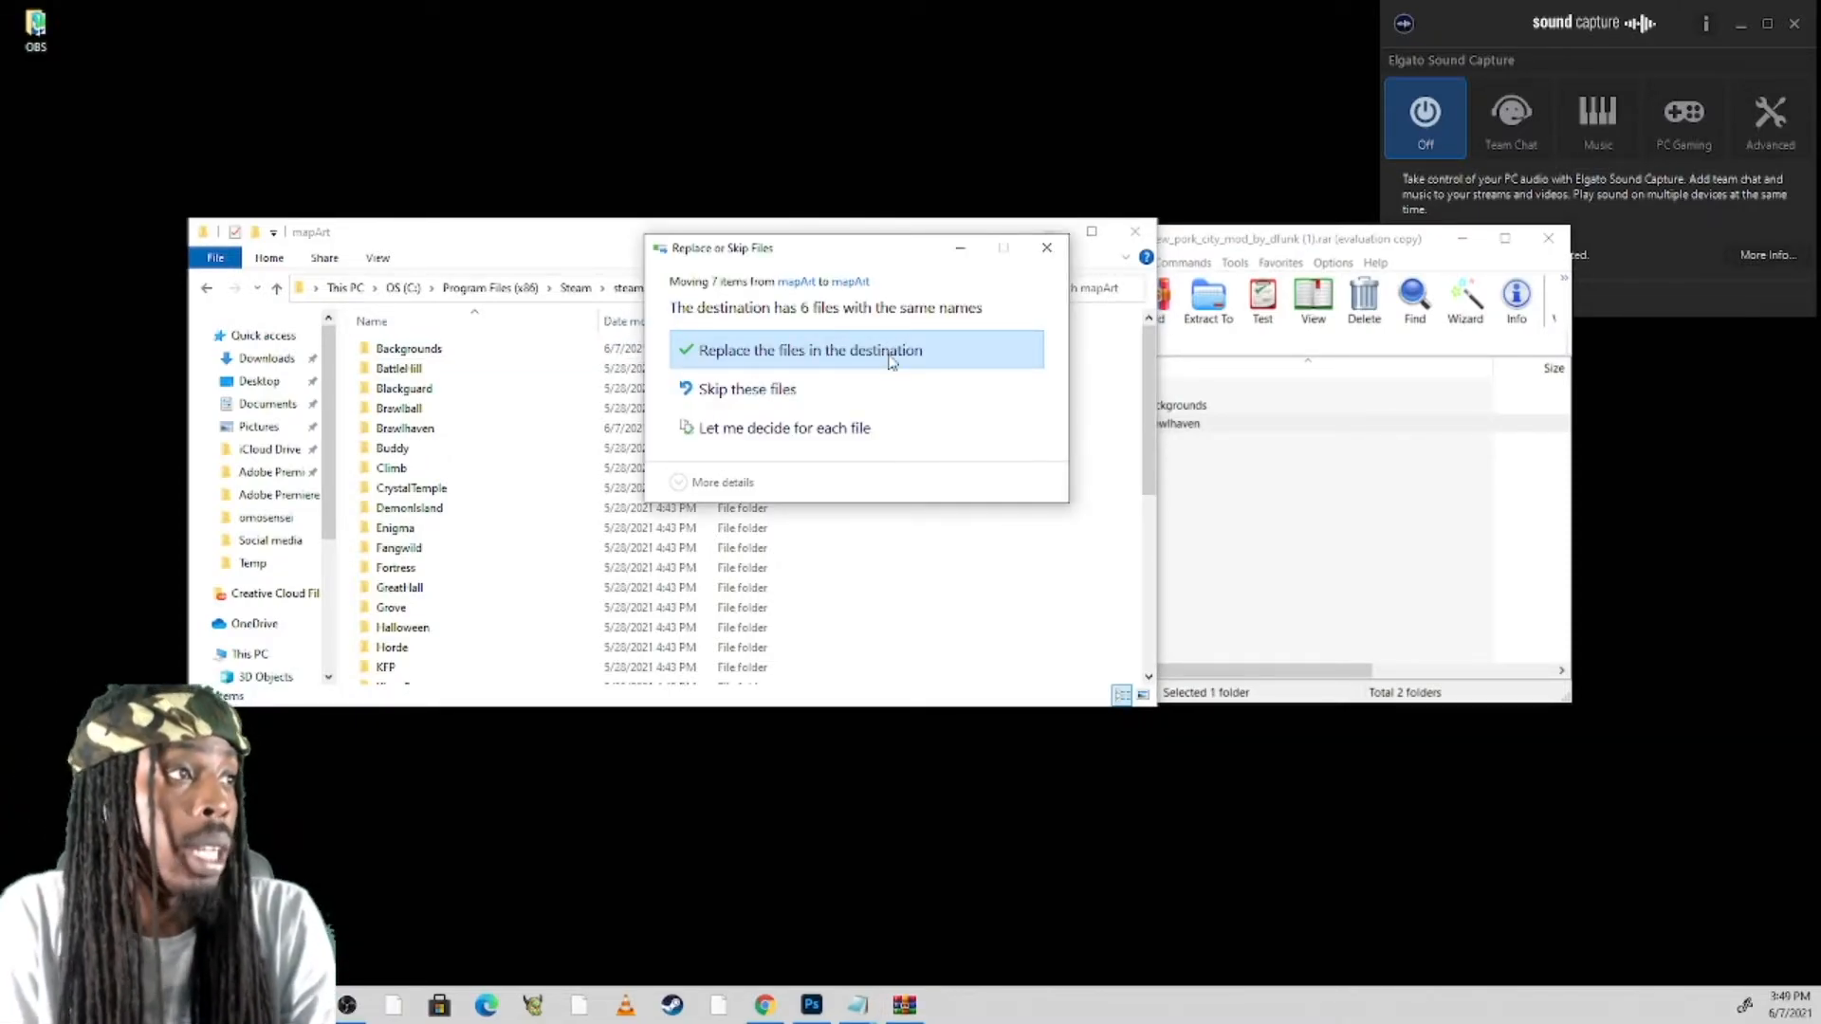
left_click(810, 349)
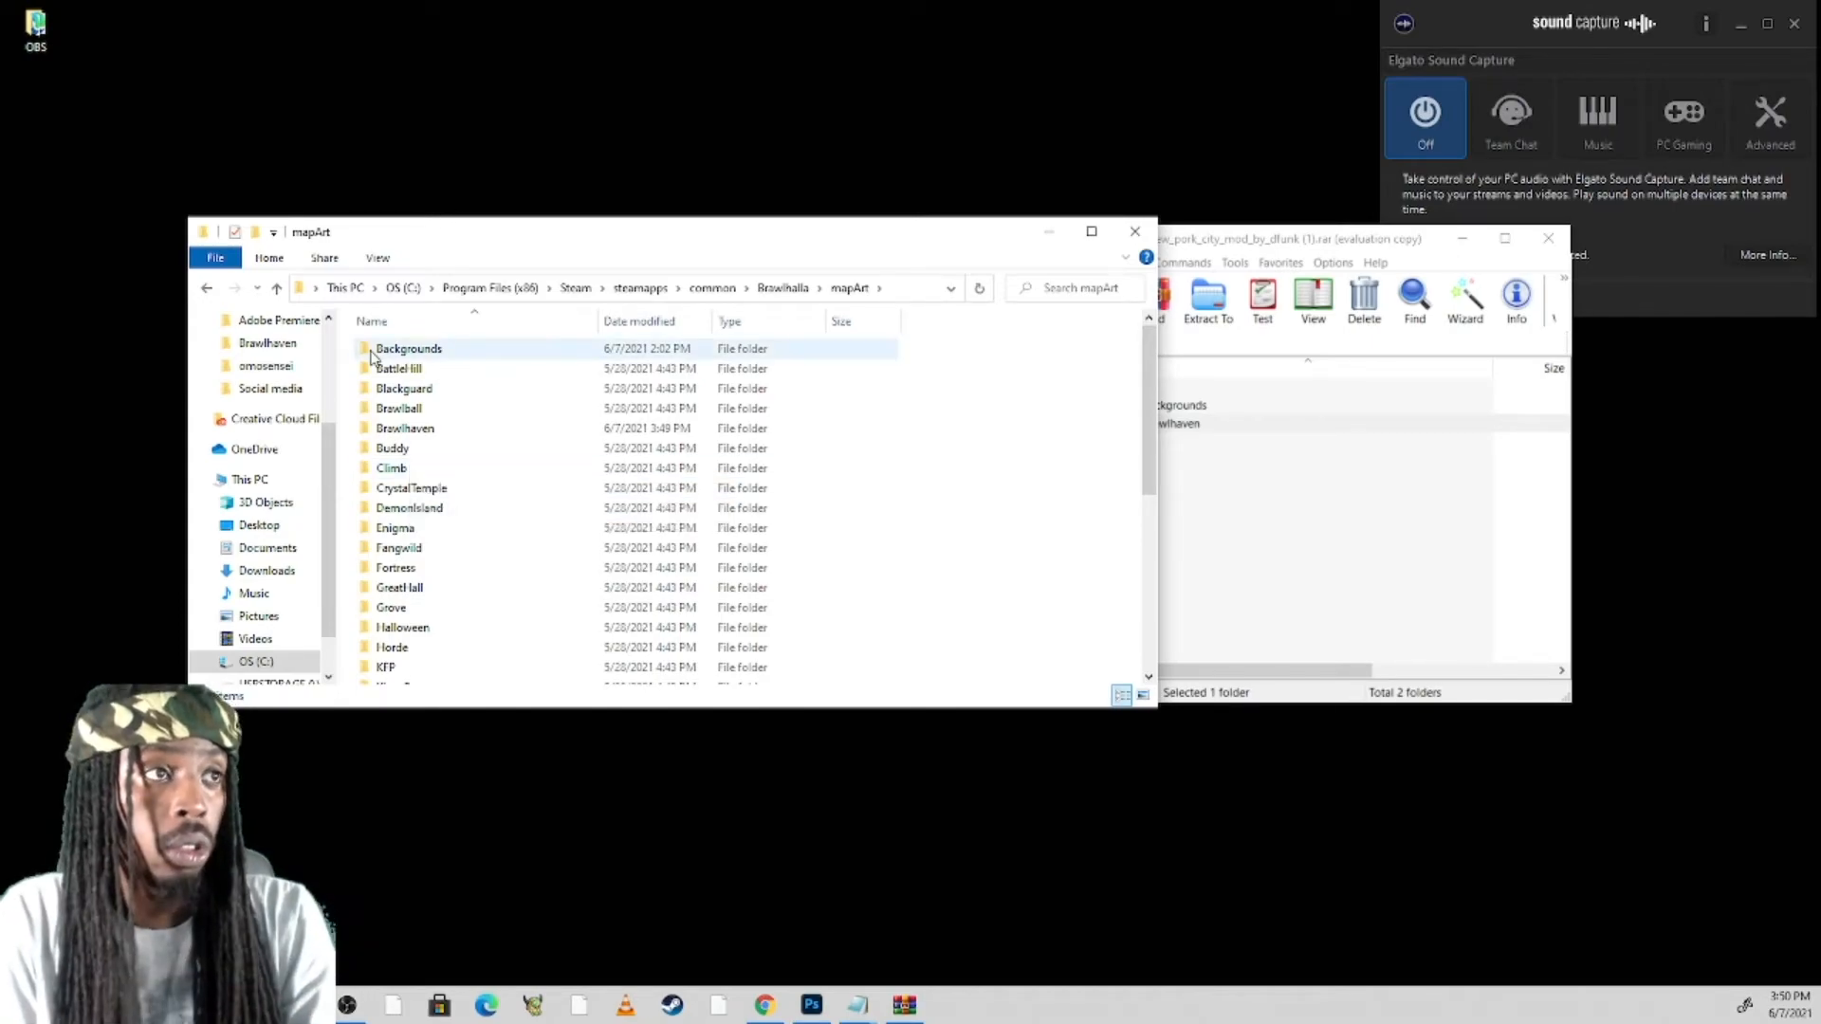
double_click(407, 349)
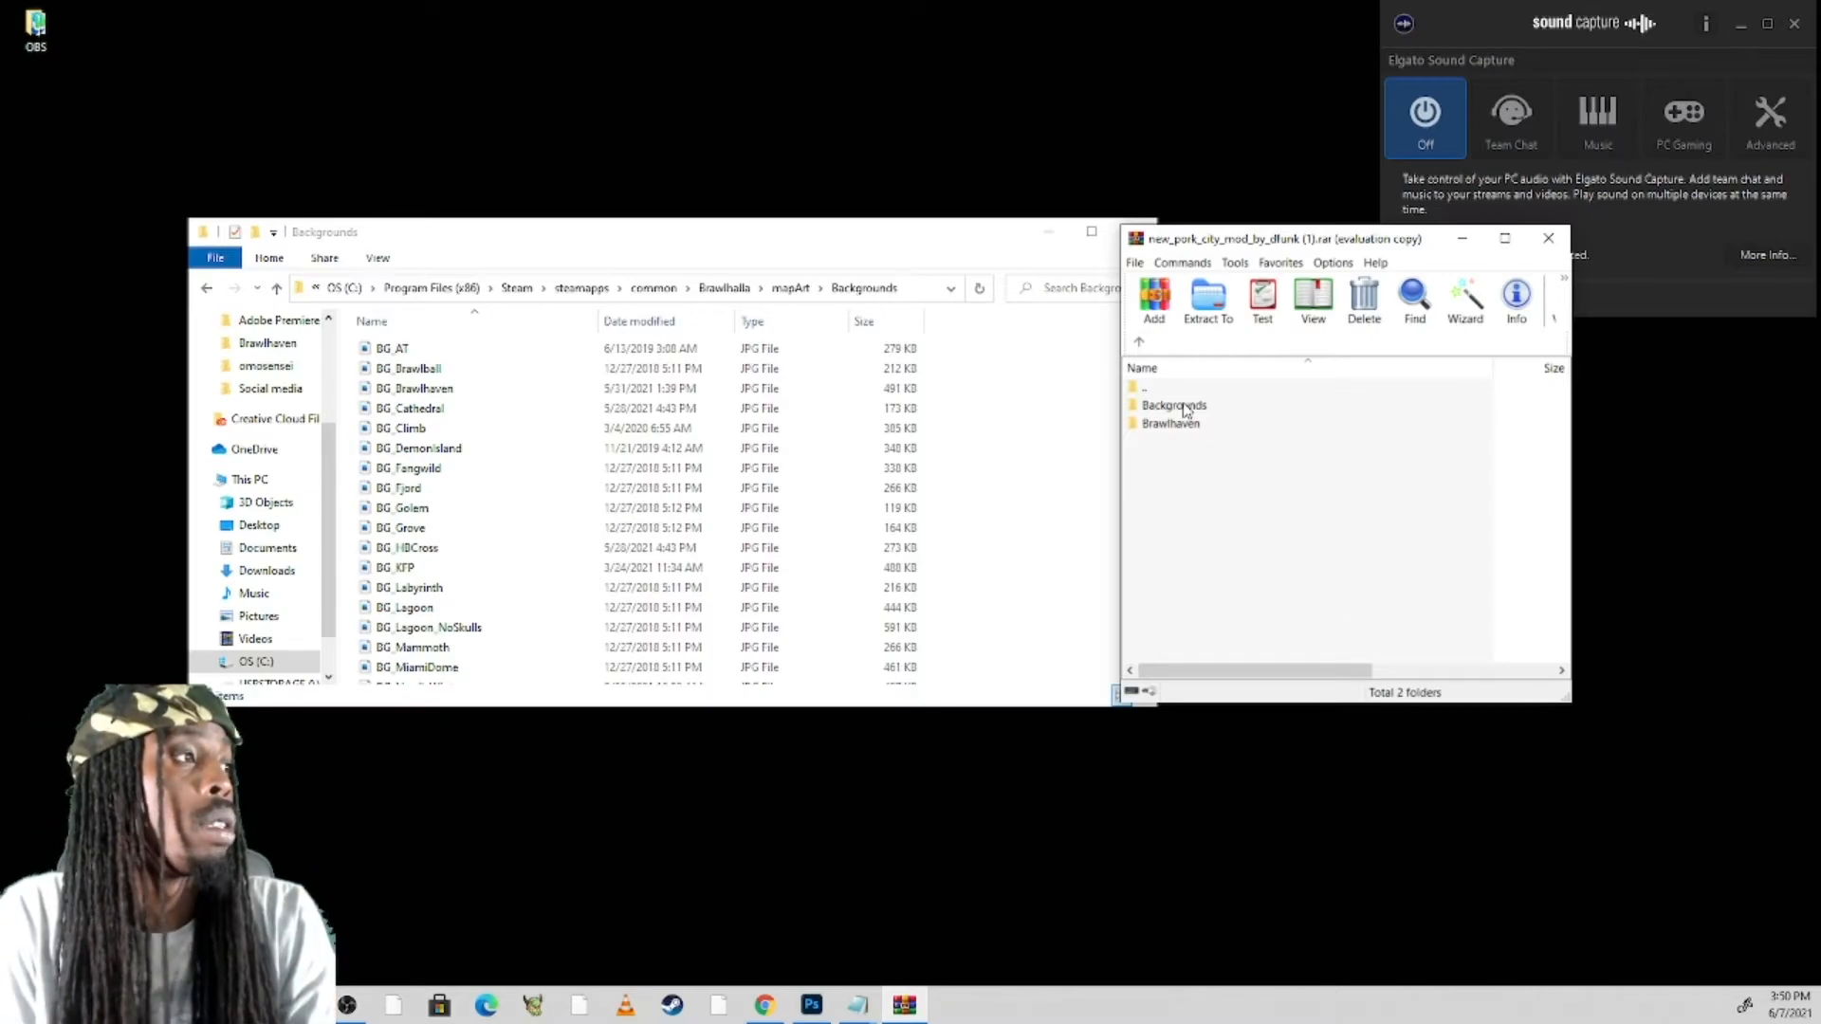
double_click(1172, 404)
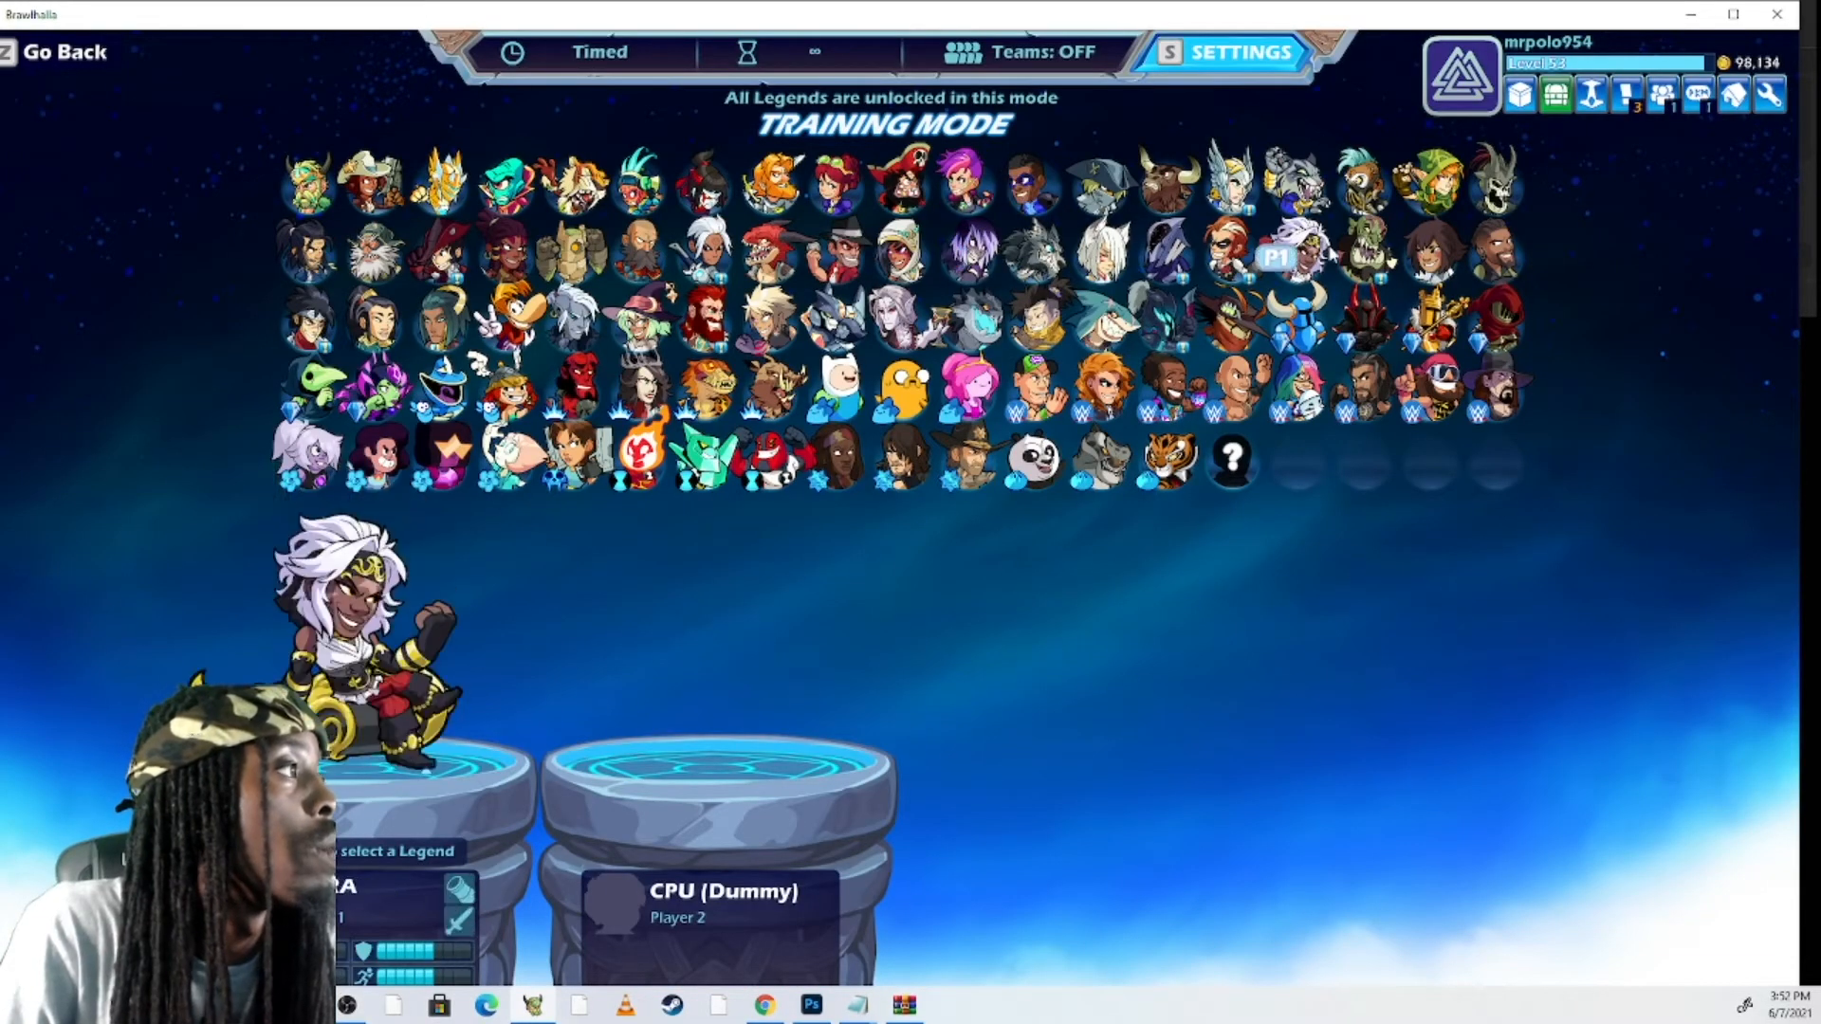
Confirm Cross with an alternate skin as the training legend and vote for Small Brawlhaven.
left_click(814, 256)
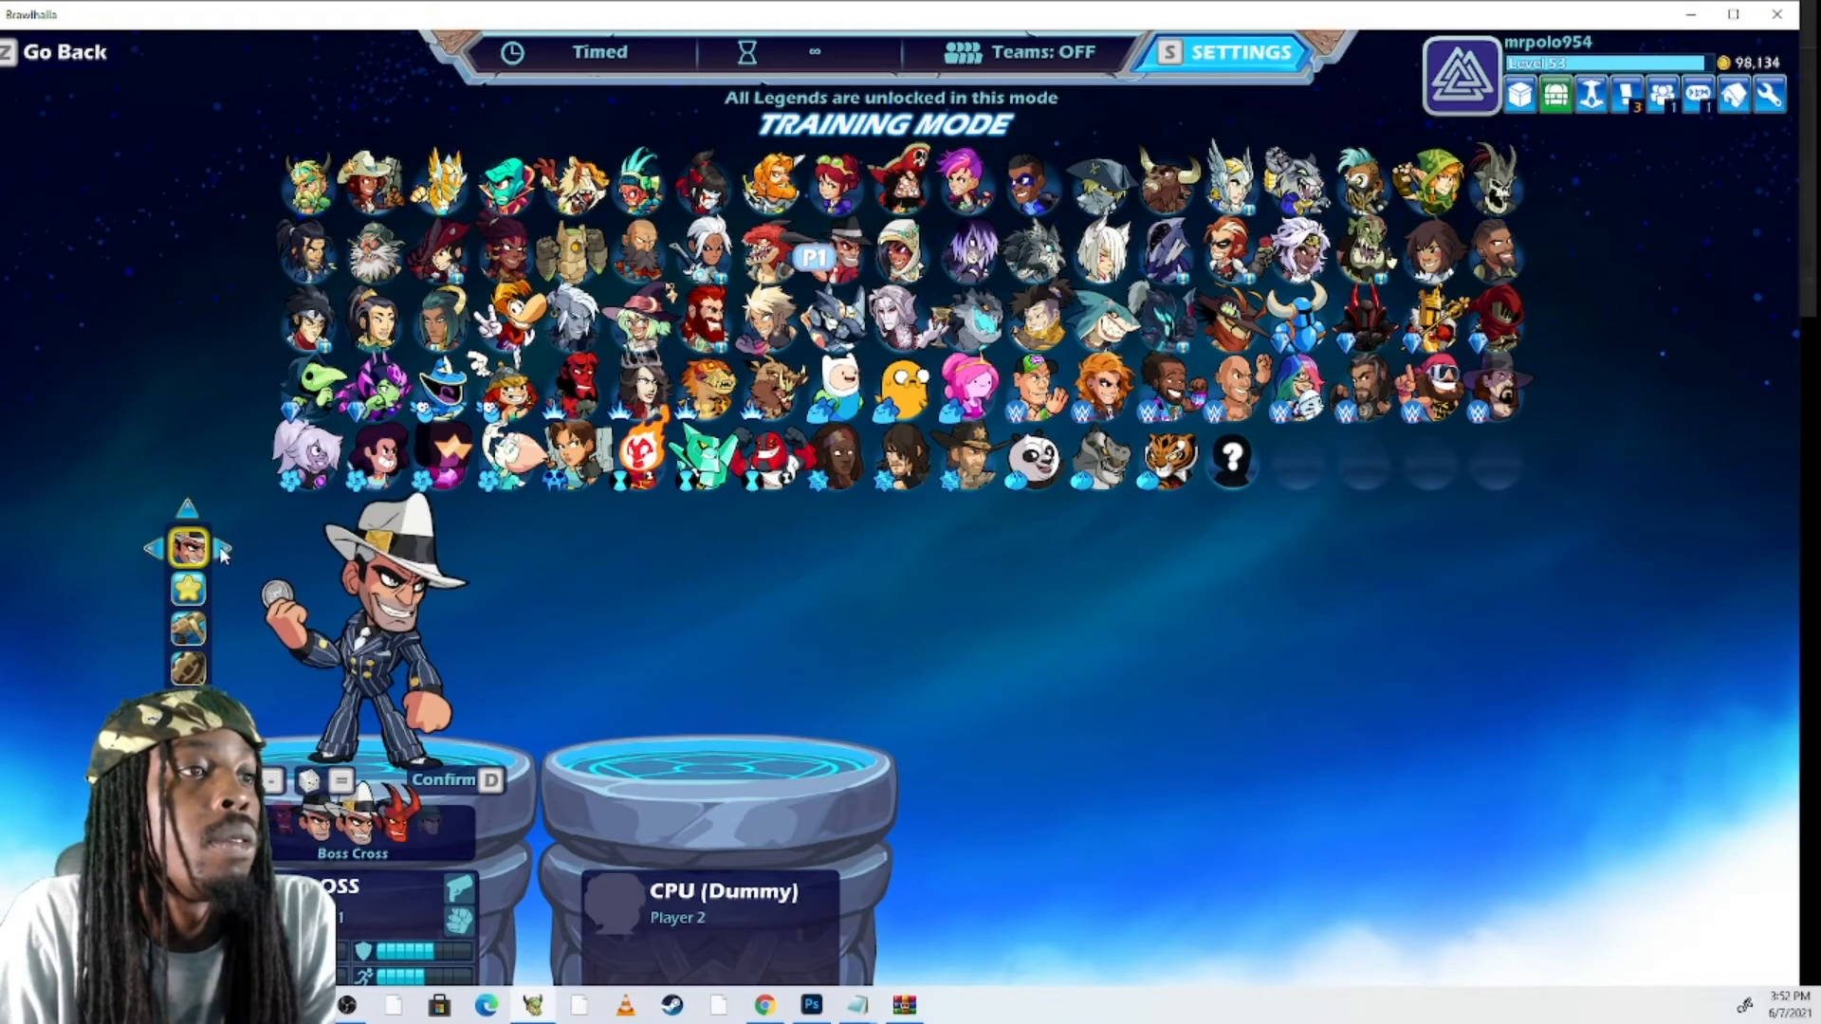
left_click(188, 547)
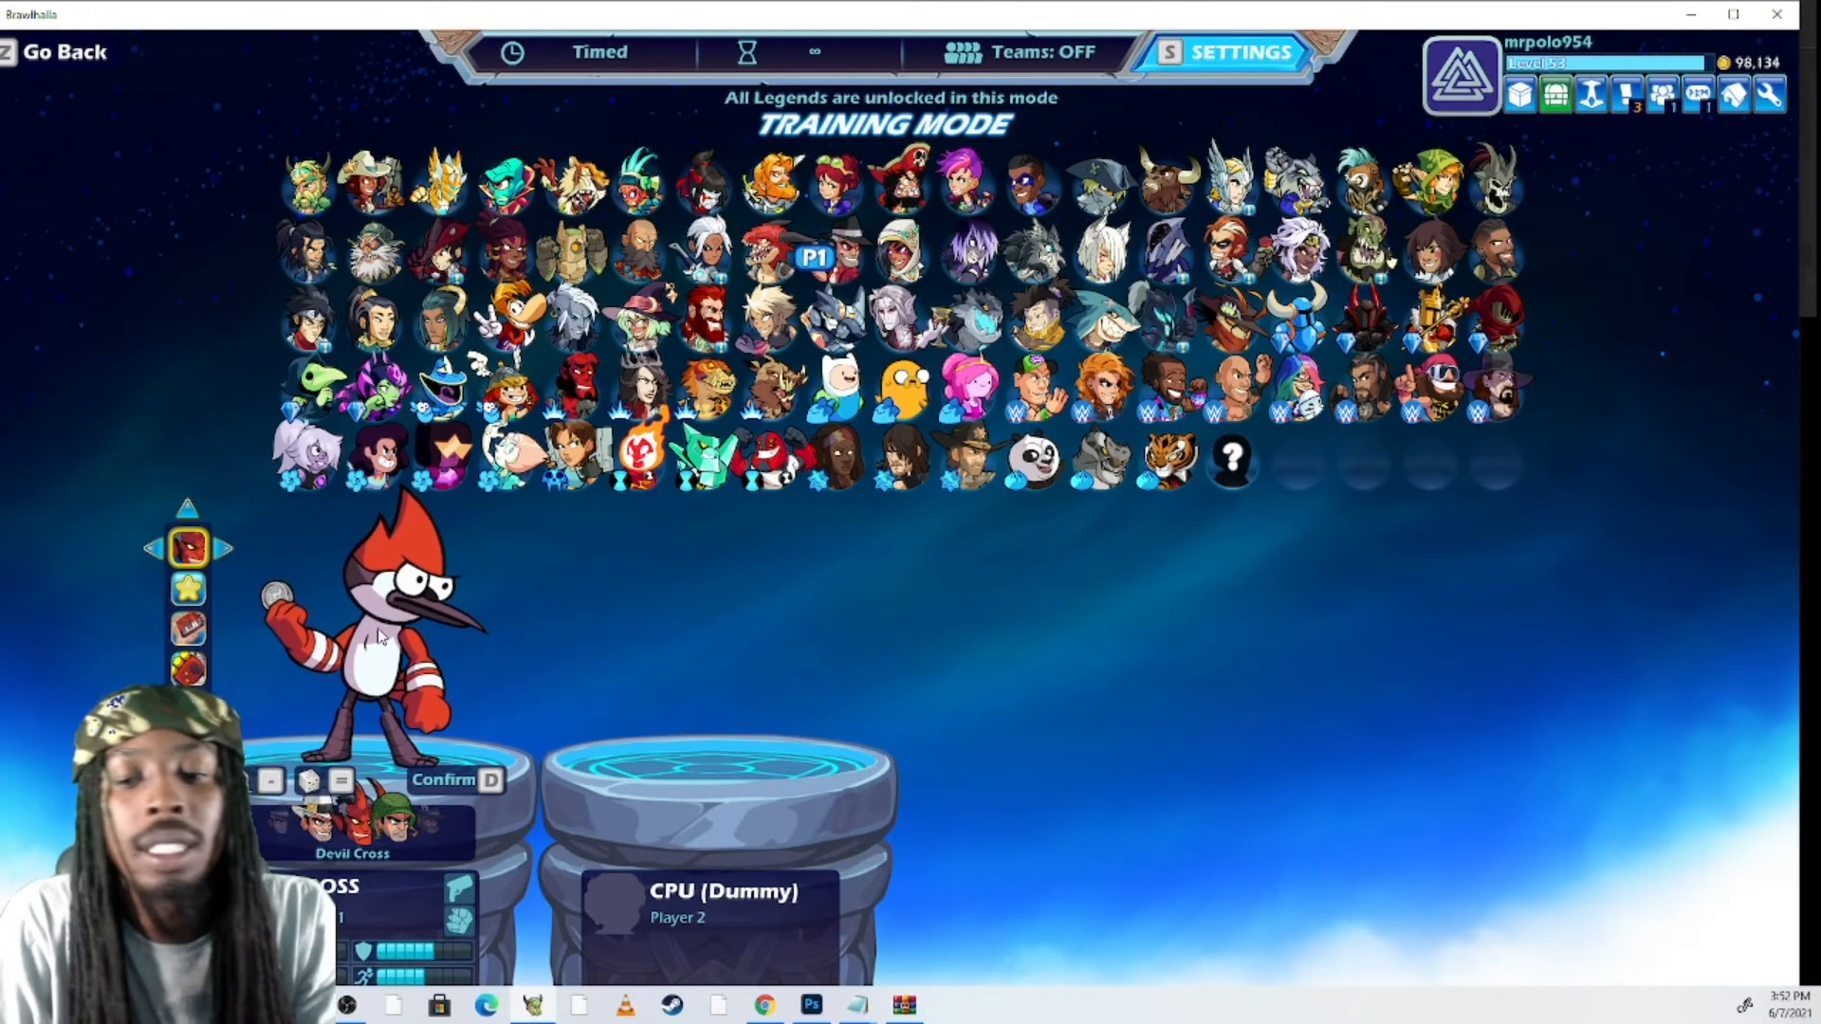
left_click(443, 779)
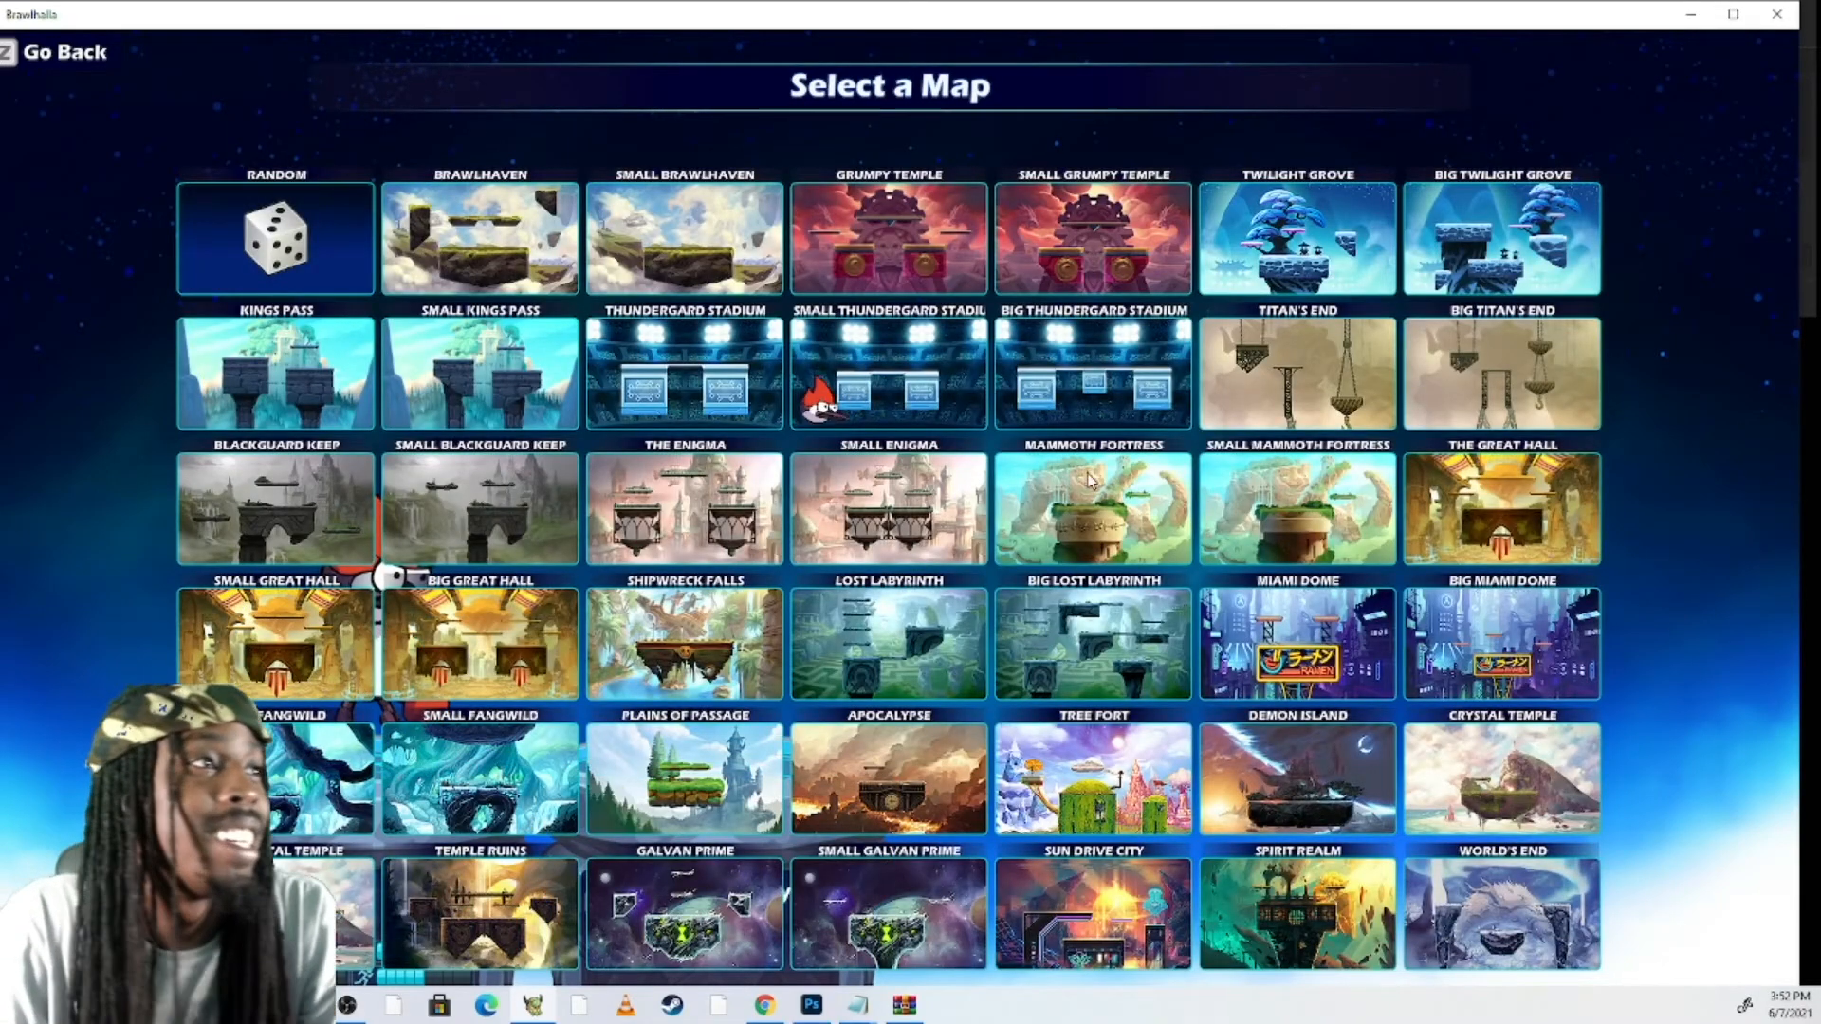
left_click(685, 239)
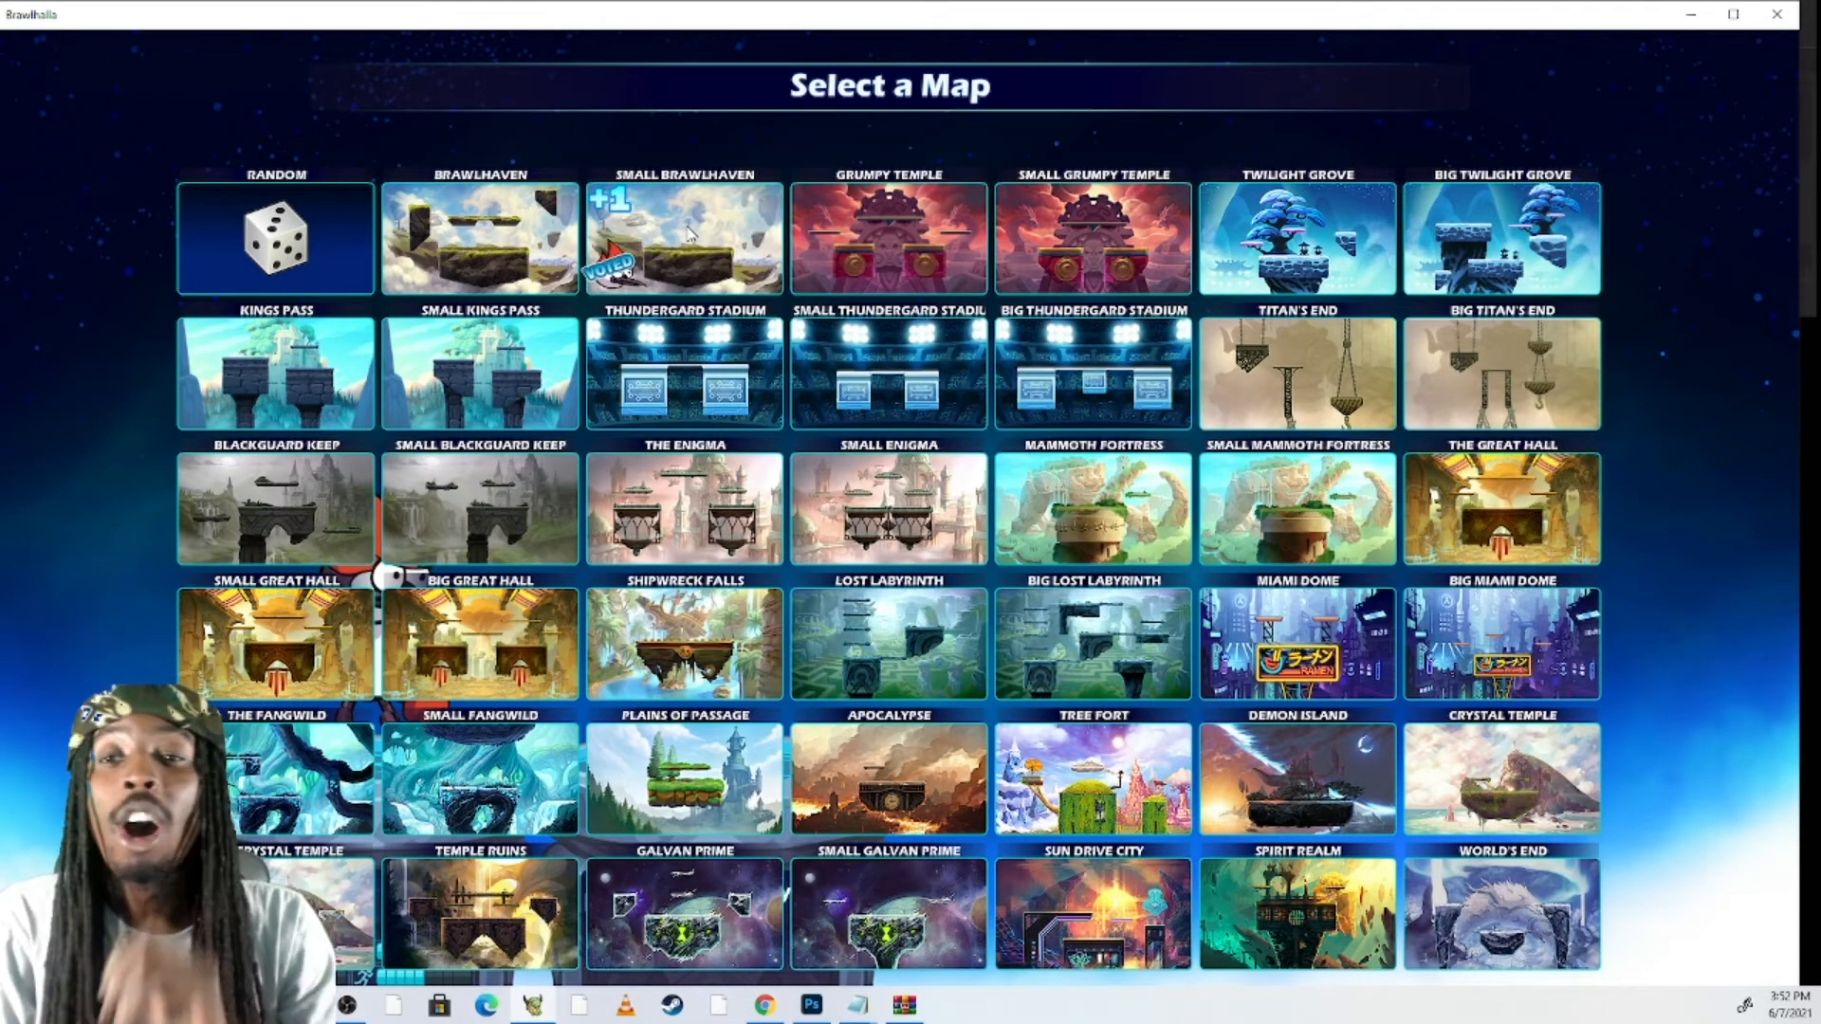